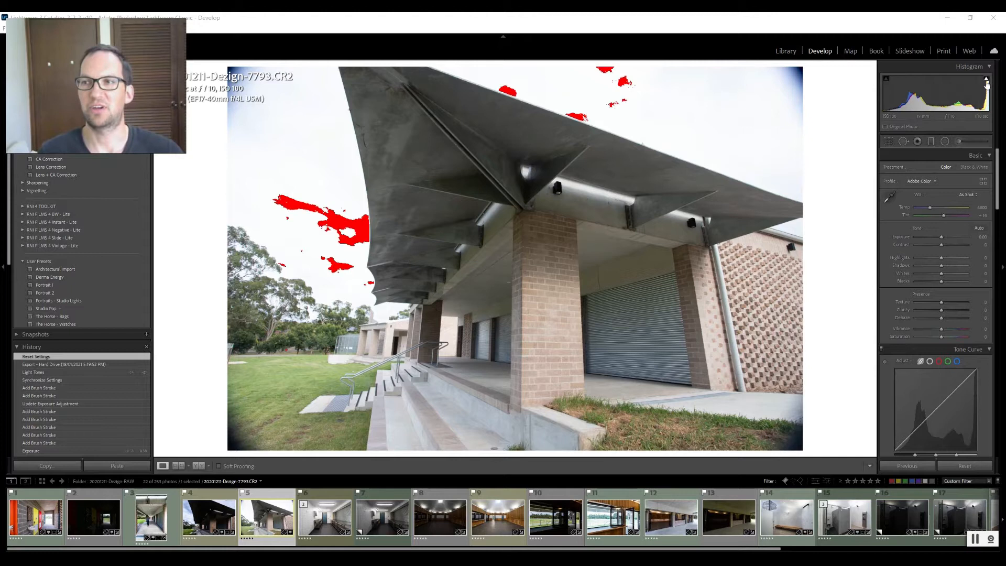
{"action": "mouse_move", "coordinate": [985, 78]}
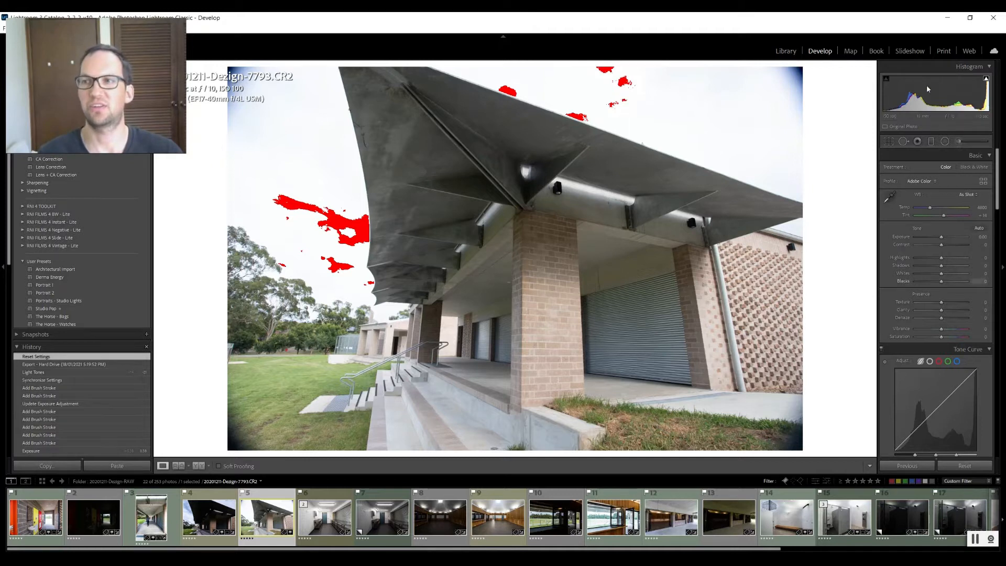
Test the Highlights slider to show sky clipping, then return it to about zero
{"action": "left_click", "coordinate": [986, 79]}
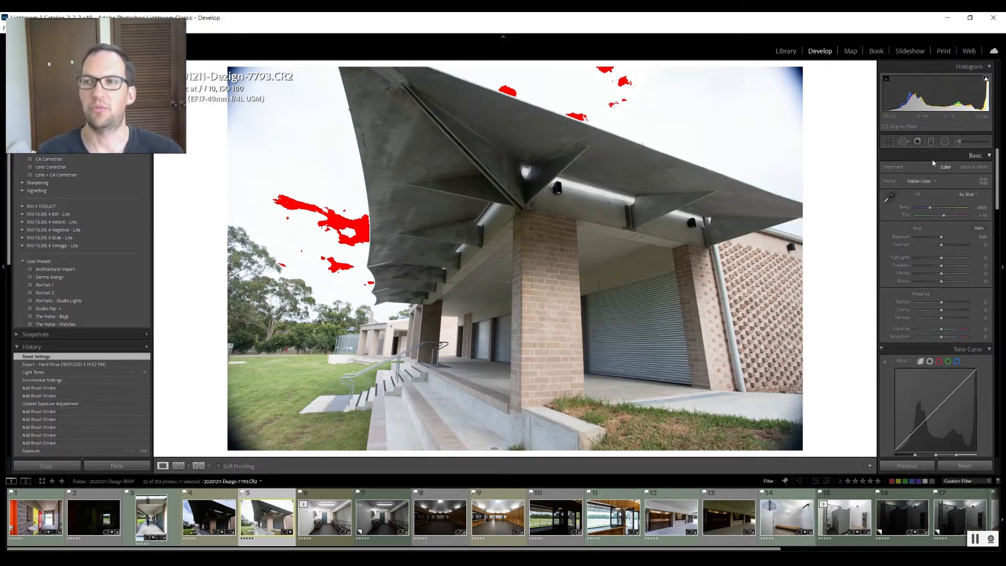
{"action": "left_click_drag", "start_coordinate": [943, 257], "coordinate": [935, 258]}
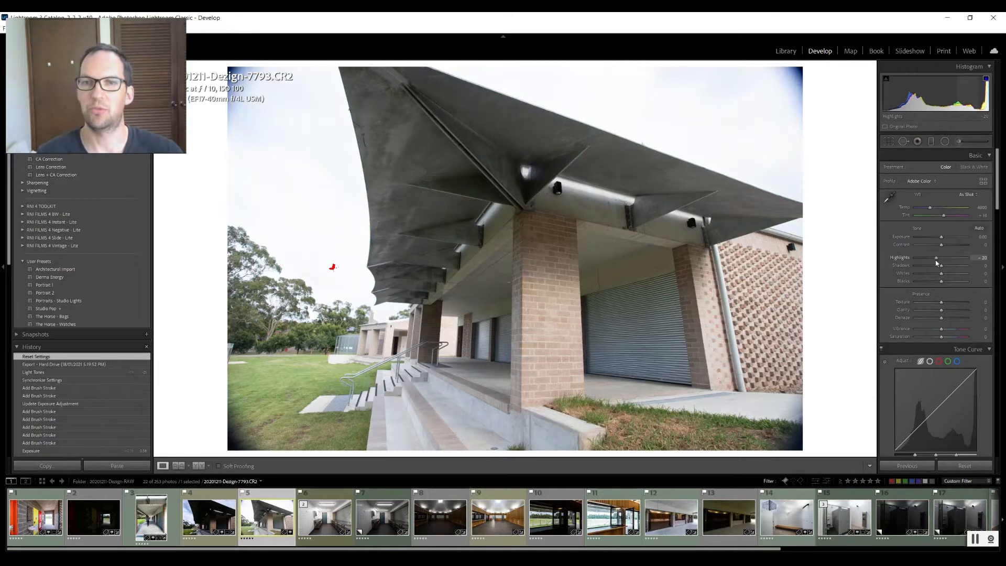
{"action": "left_click_drag", "start_coordinate": [953, 258], "coordinate": [940, 258]}
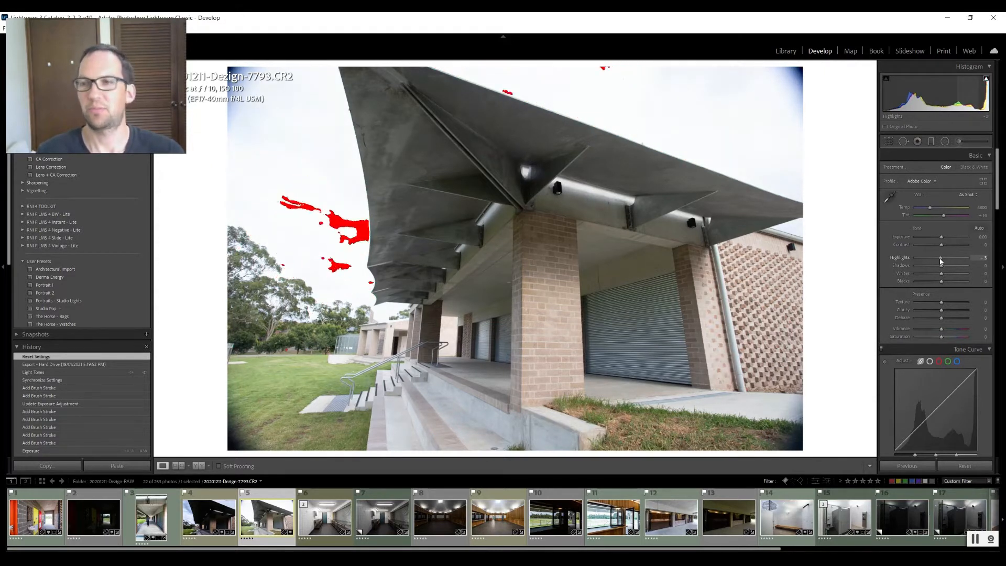
{"action": "left_click_drag", "start_coordinate": [943, 258], "coordinate": [942, 258]}
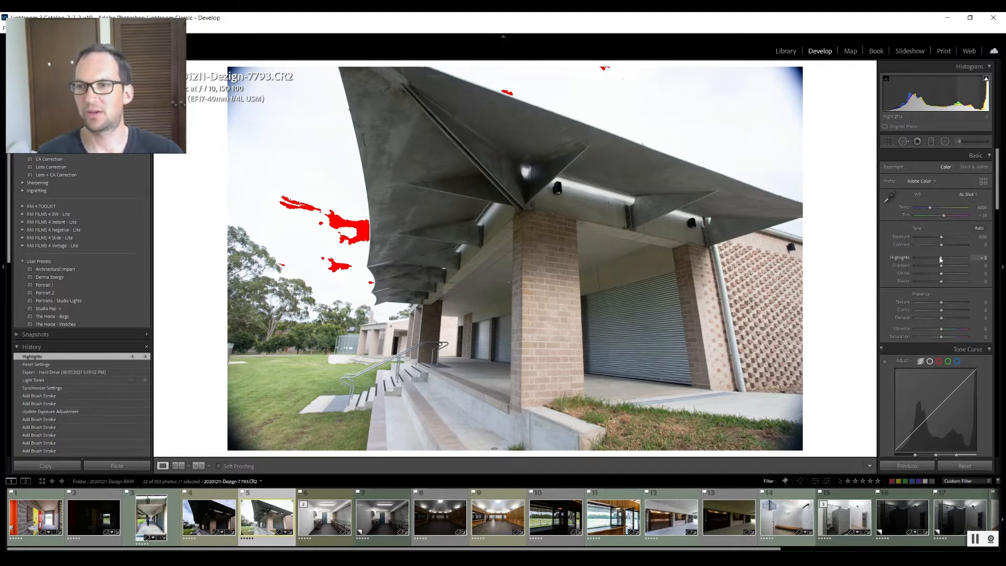
{"action": "left_click_drag", "start_coordinate": [940, 257], "coordinate": [969, 257]}
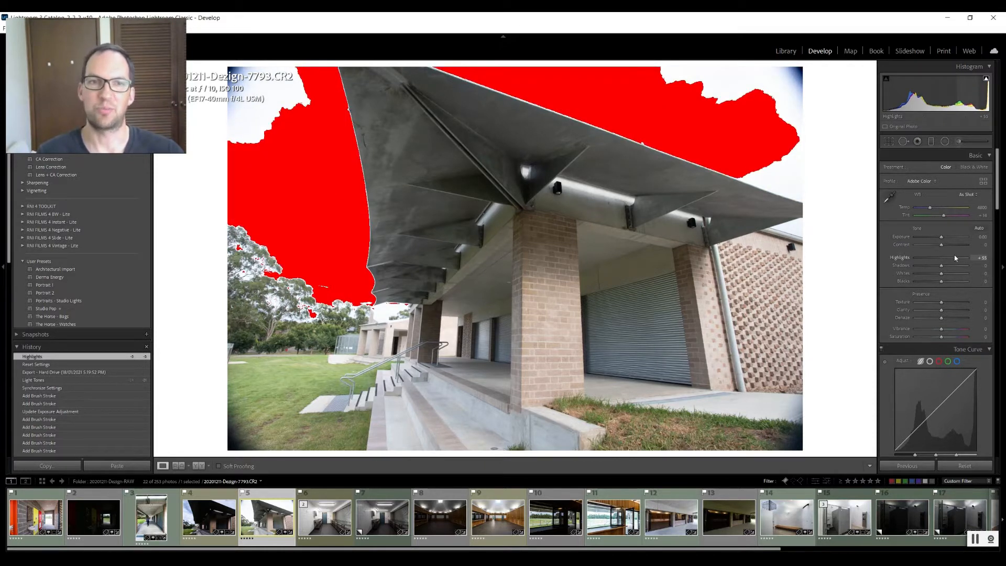
{"action": "left_click_drag", "start_coordinate": [953, 260], "coordinate": [940, 259]}
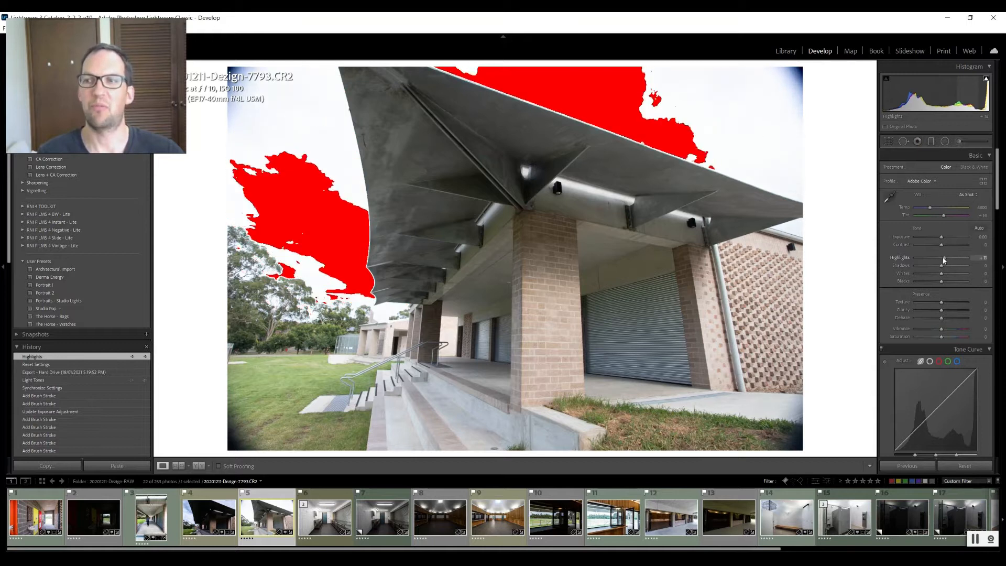
{"action": "left_click_drag", "start_coordinate": [955, 258], "coordinate": [935, 258]}
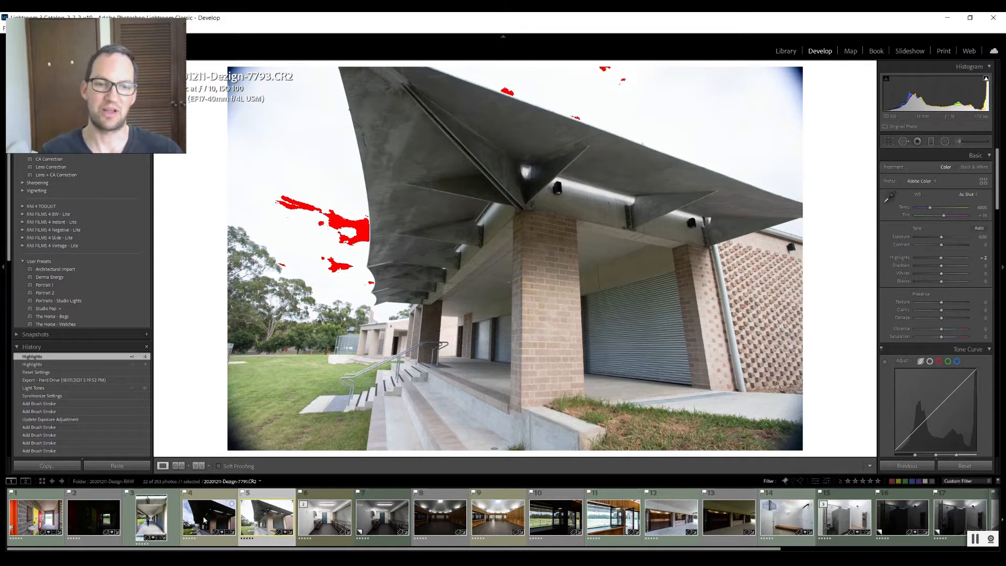
Apply the Architectural Import preset and leave Remove Chromatic Aberration enabled after comparing fringing
{"action": "left_click", "coordinate": [208, 517]}
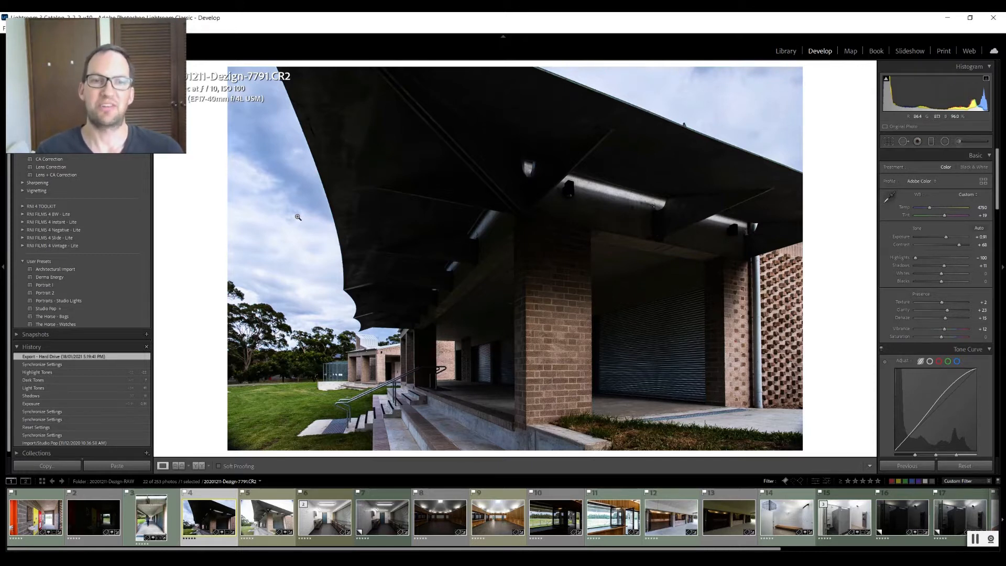
{"action": "mouse_move", "coordinate": [326, 302]}
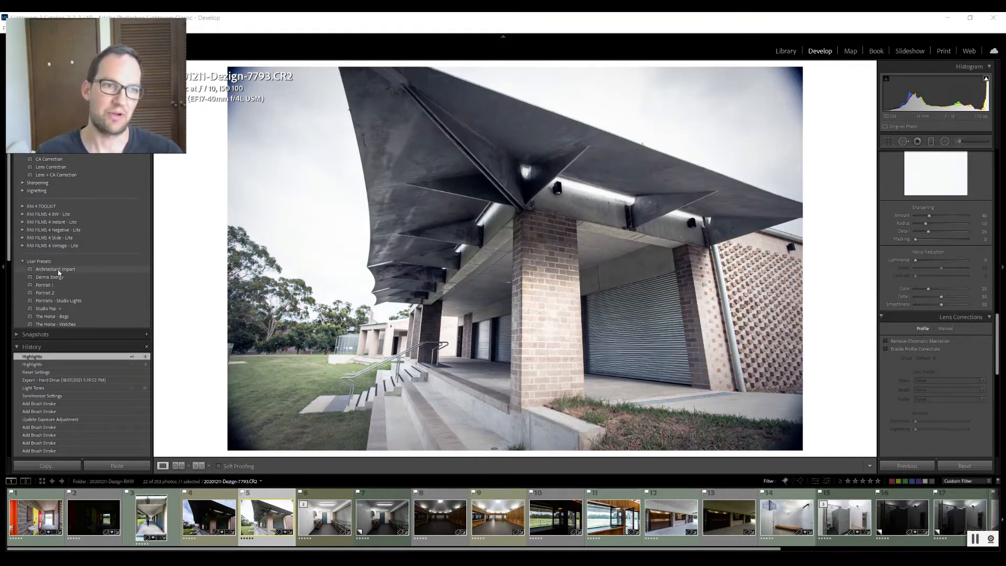
{"action": "left_click", "coordinate": [55, 269]}
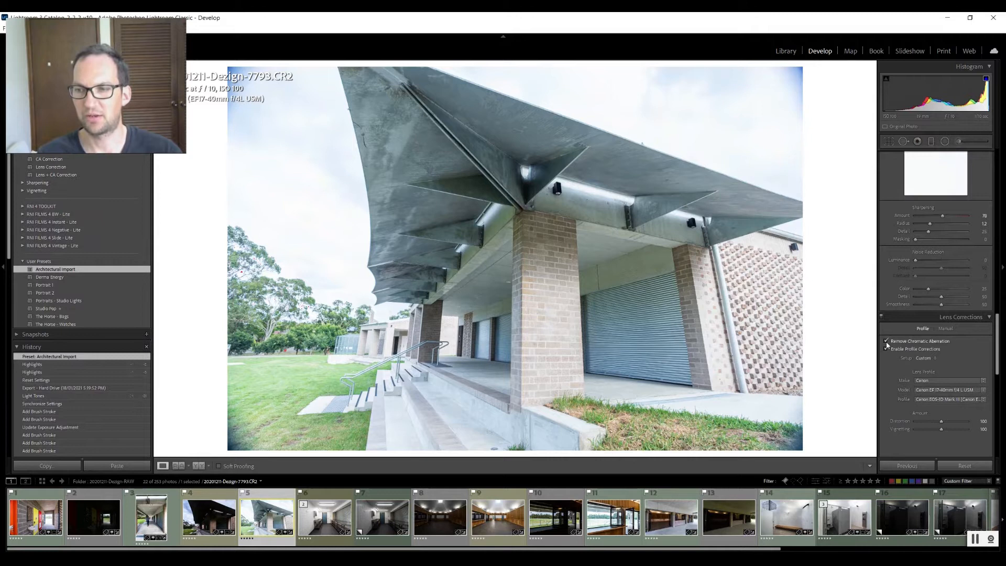
{"action": "left_click", "coordinate": [886, 341]}
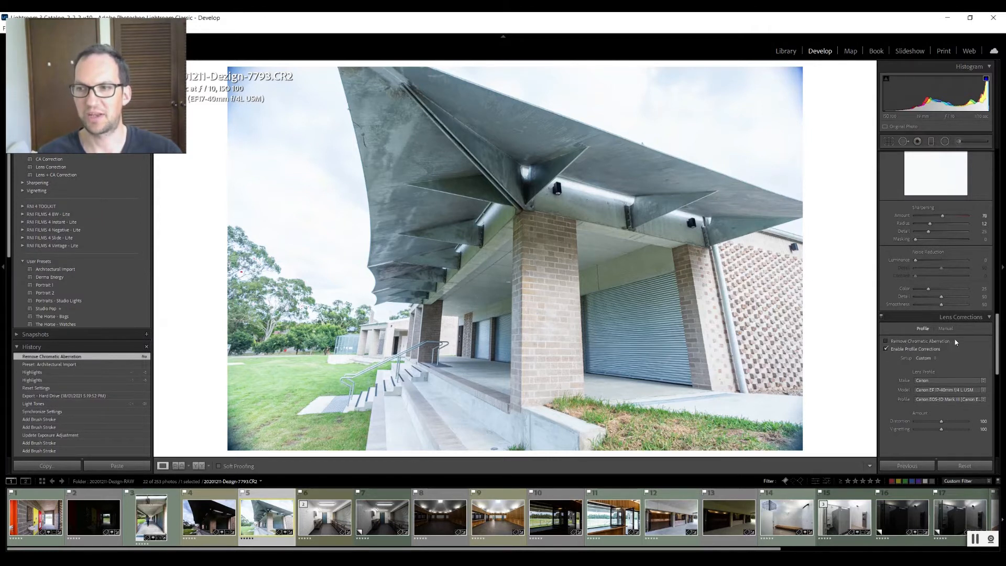
{"action": "left_click", "coordinate": [886, 341]}
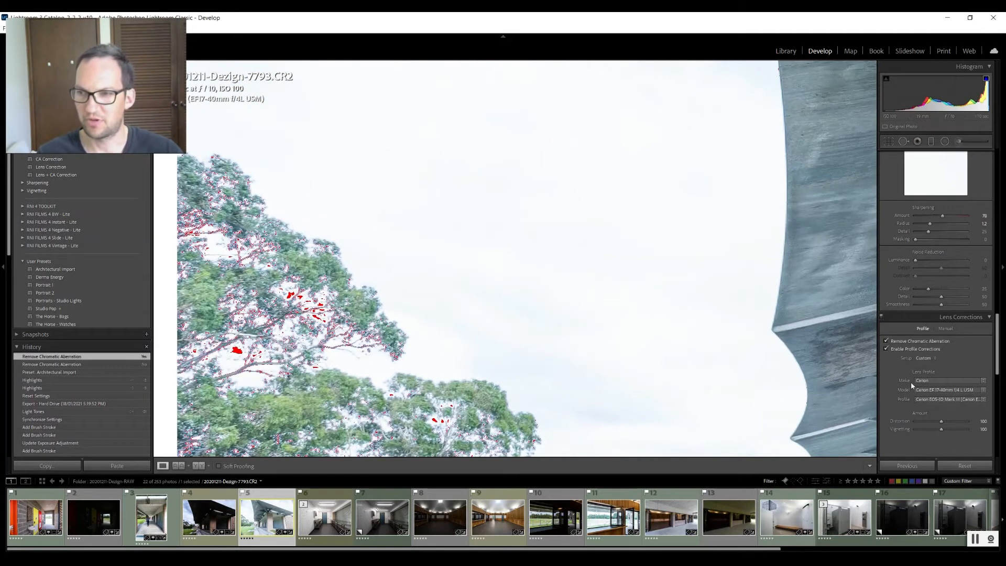
{"action": "left_click", "coordinate": [886, 340]}
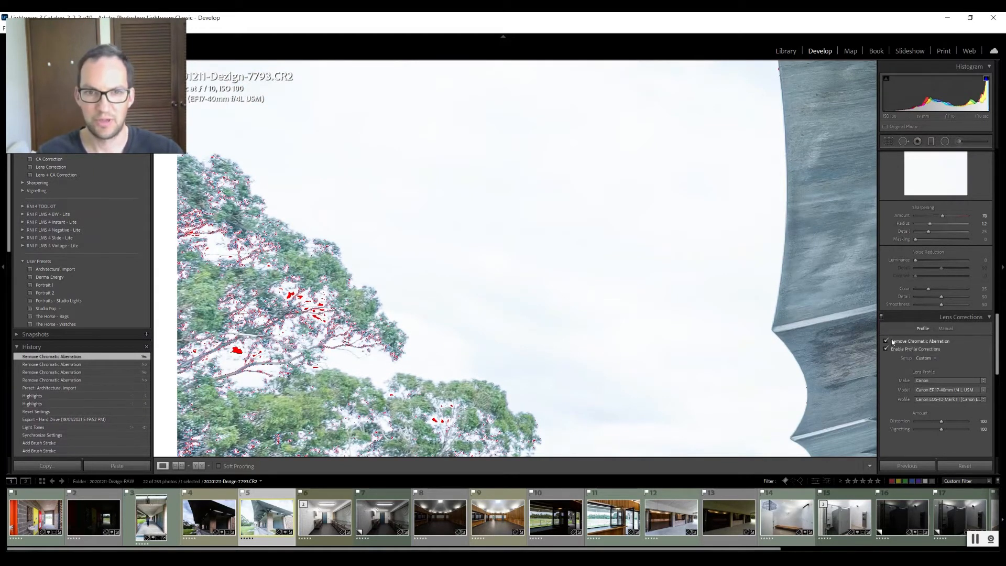
{"action": "left_click", "coordinate": [887, 341]}
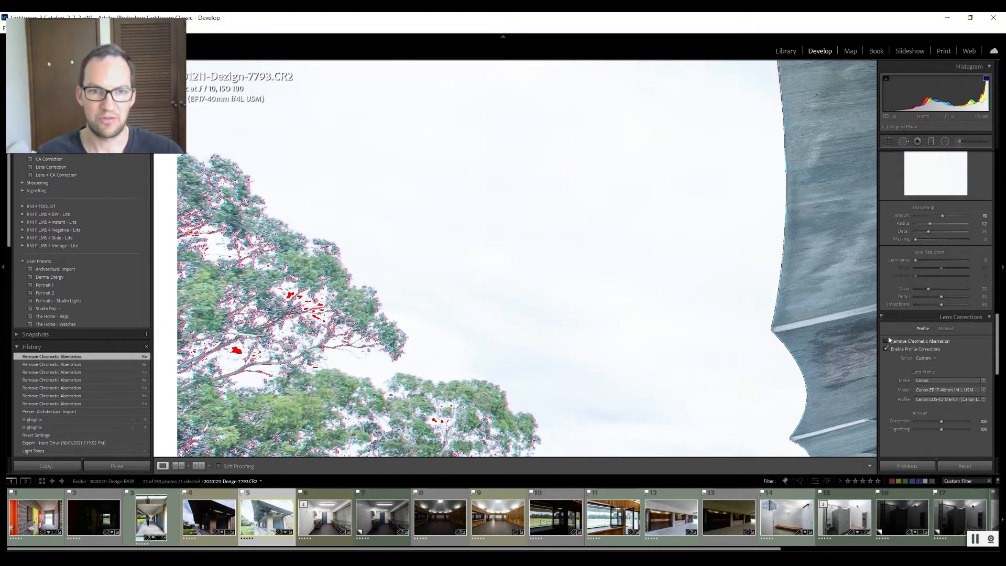
{"action": "left_click", "coordinate": [886, 341]}
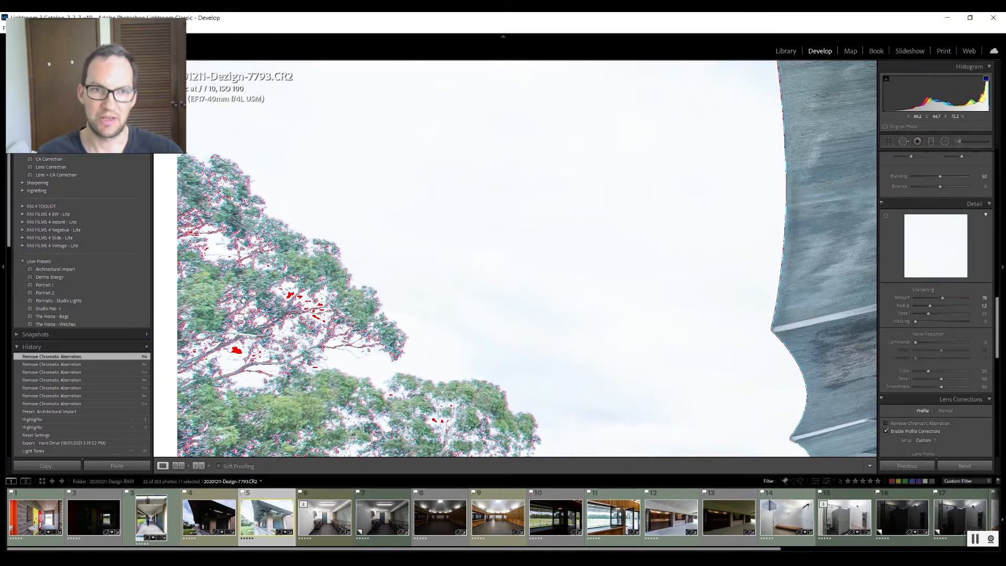
{"action": "left_click", "coordinate": [886, 423]}
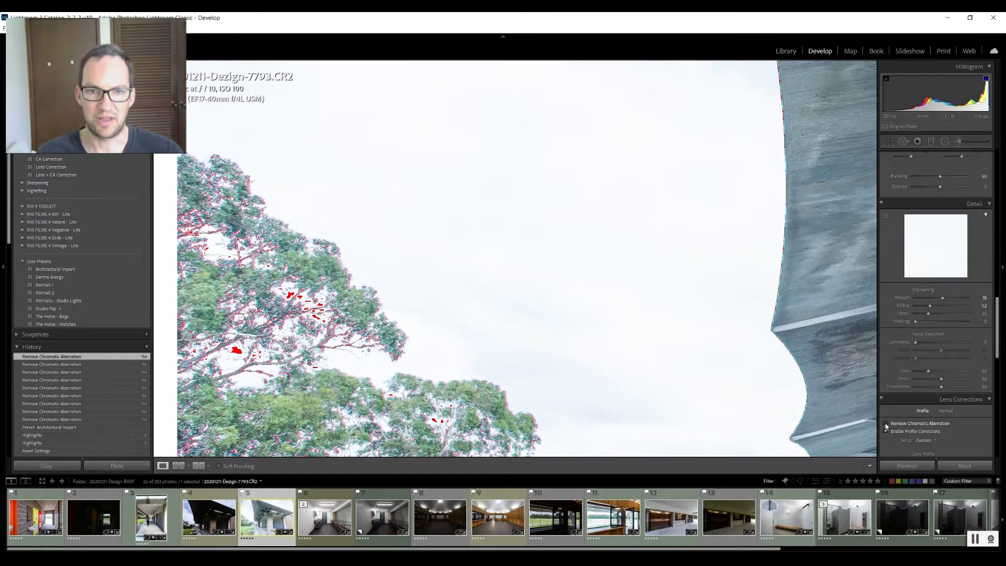
{"action": "left_click", "coordinate": [886, 431]}
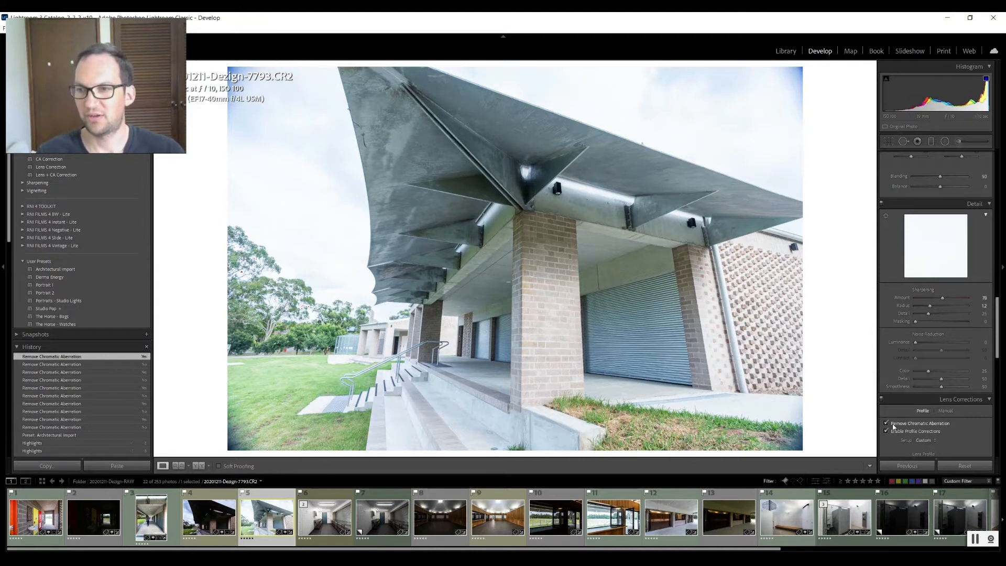
Toggle Enable Profile Corrections to compare distortion, leaving the Canon lens profile on
{"action": "left_click", "coordinate": [887, 431]}
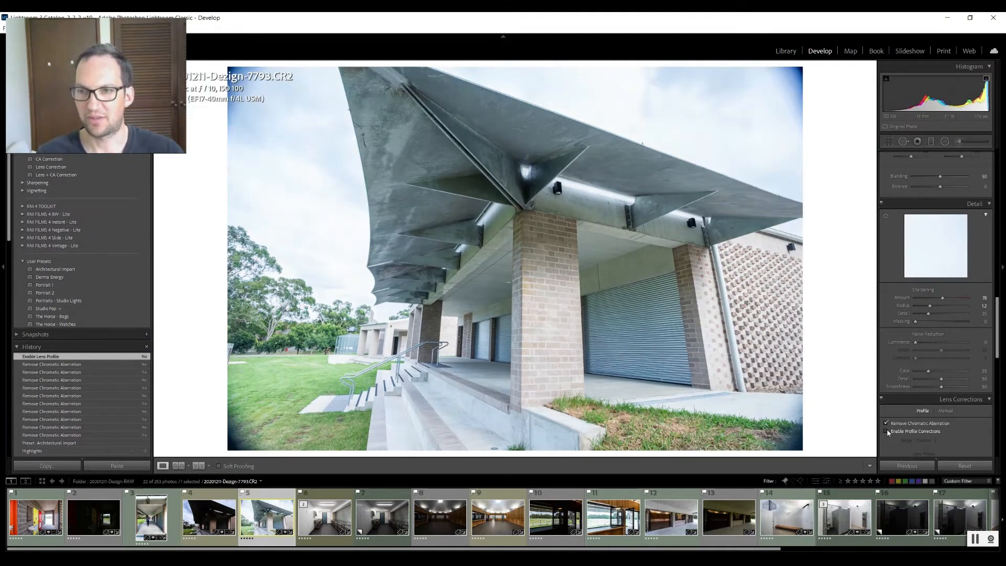
{"action": "left_click", "coordinate": [886, 432]}
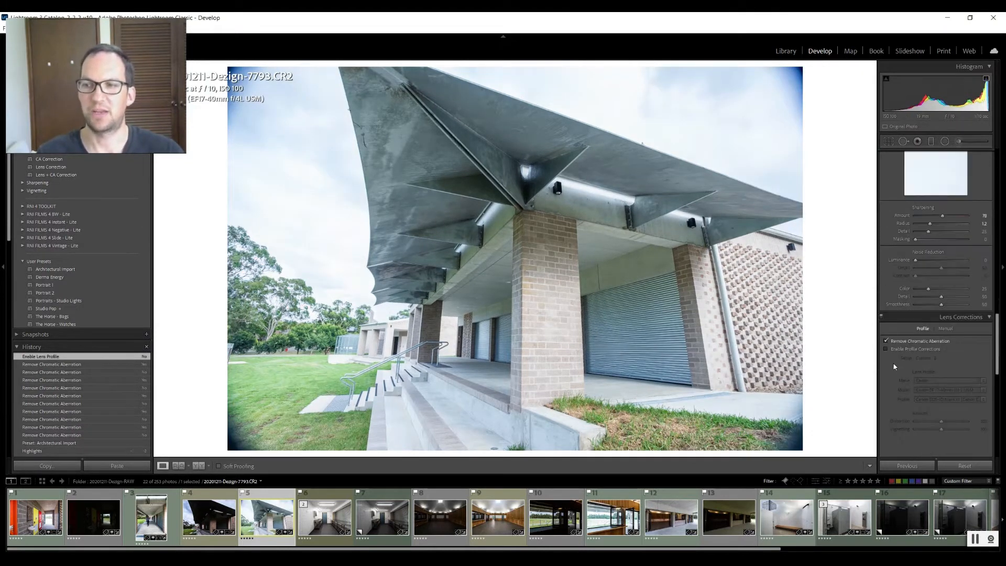
{"action": "left_click", "coordinate": [886, 348]}
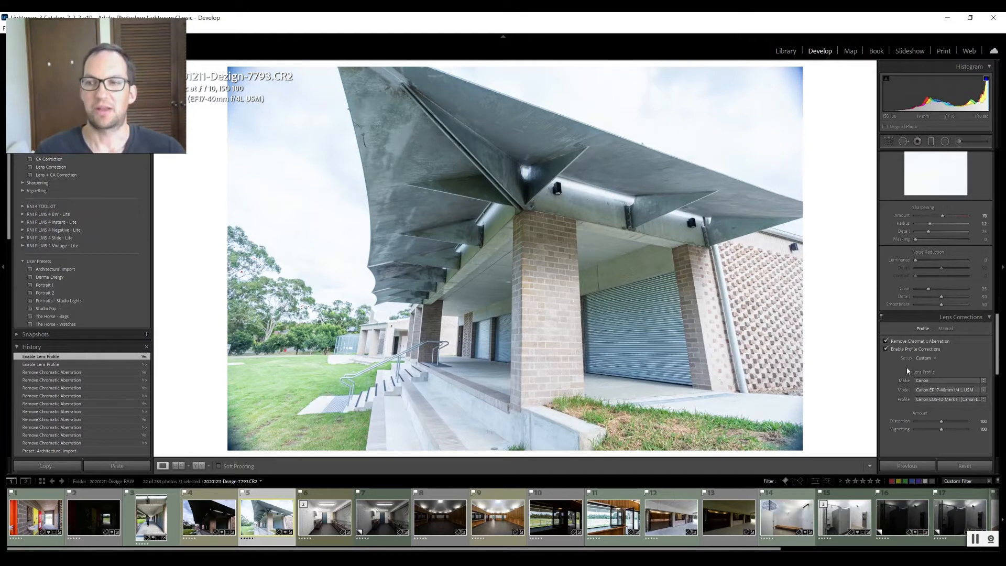
{"action": "left_click", "coordinate": [886, 349]}
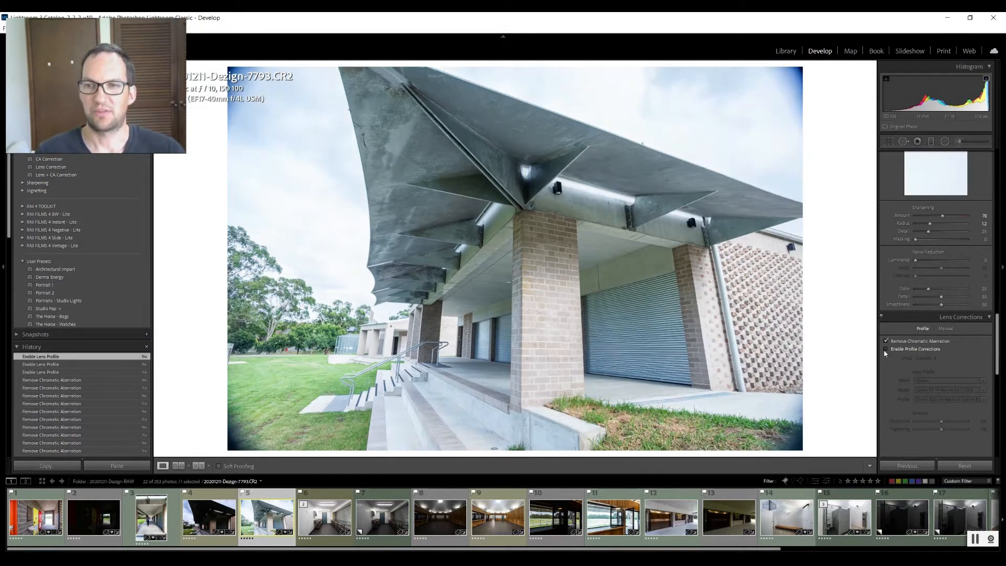
{"action": "left_click", "coordinate": [886, 349]}
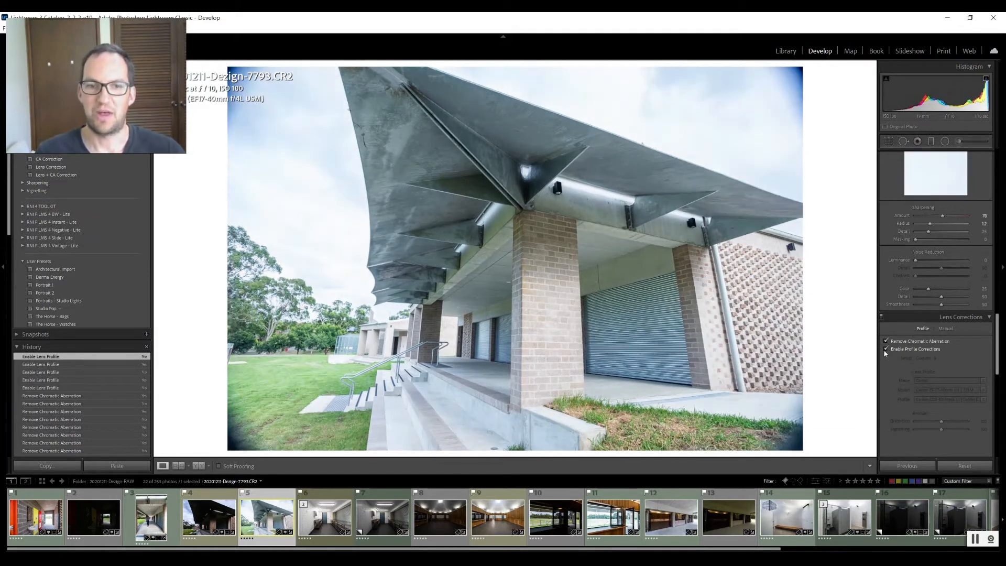
{"action": "left_click", "coordinate": [886, 348]}
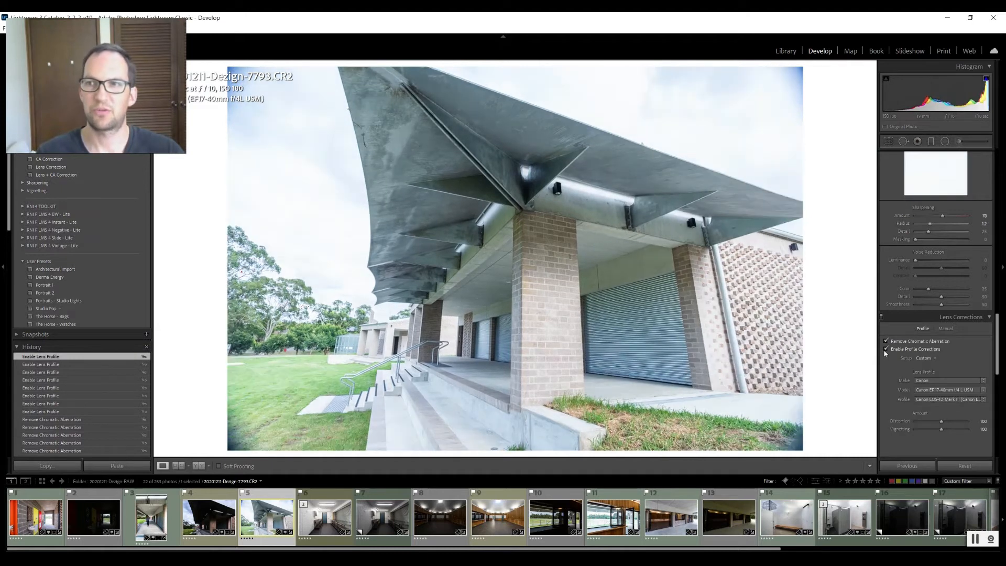
{"action": "left_click", "coordinate": [886, 349]}
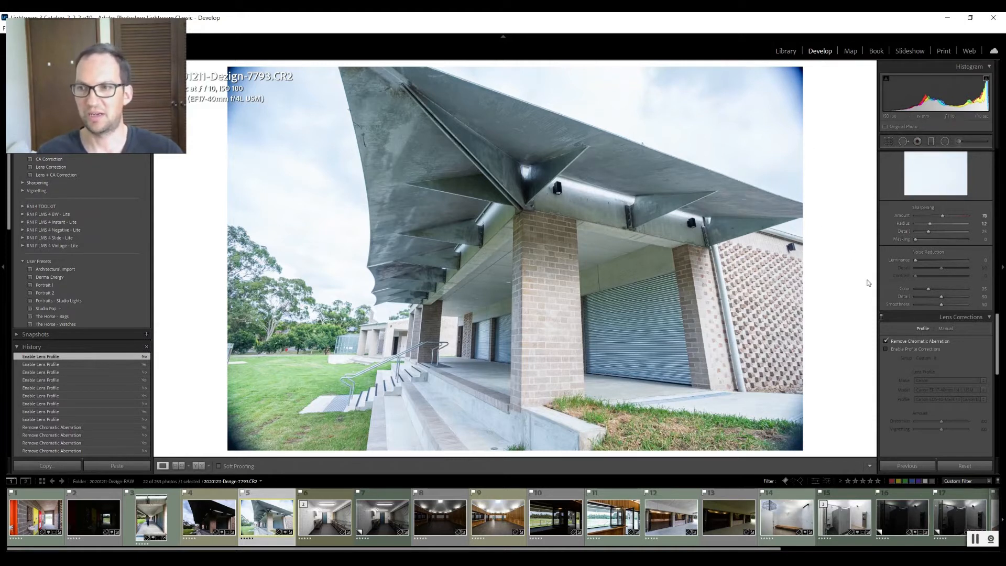
{"action": "left_click", "coordinate": [887, 349]}
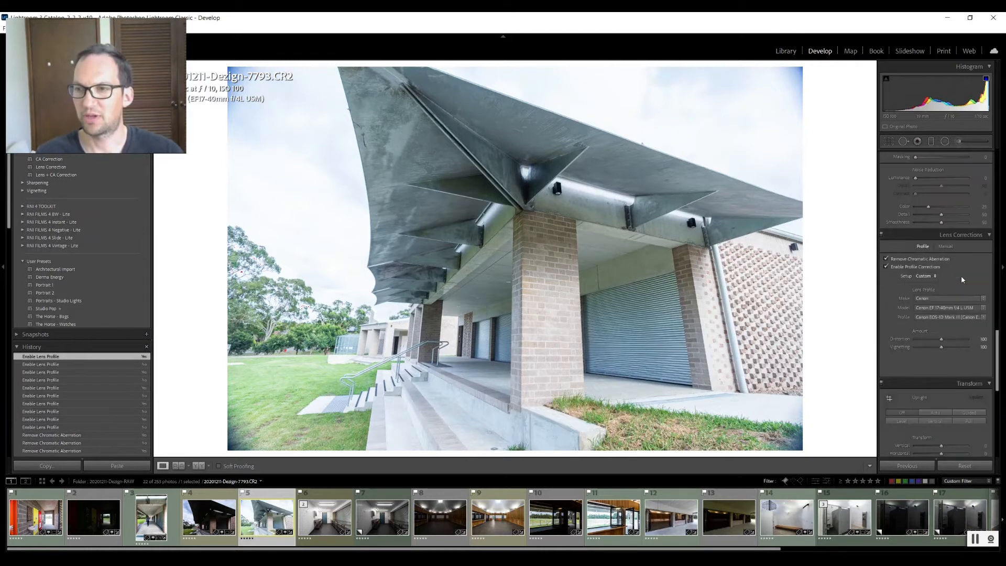
Straighten the building with Guided Upright guides and fine-tune the Vertical slider
{"action": "scroll", "scroll_direction": "down", "scroll_amount": 3}
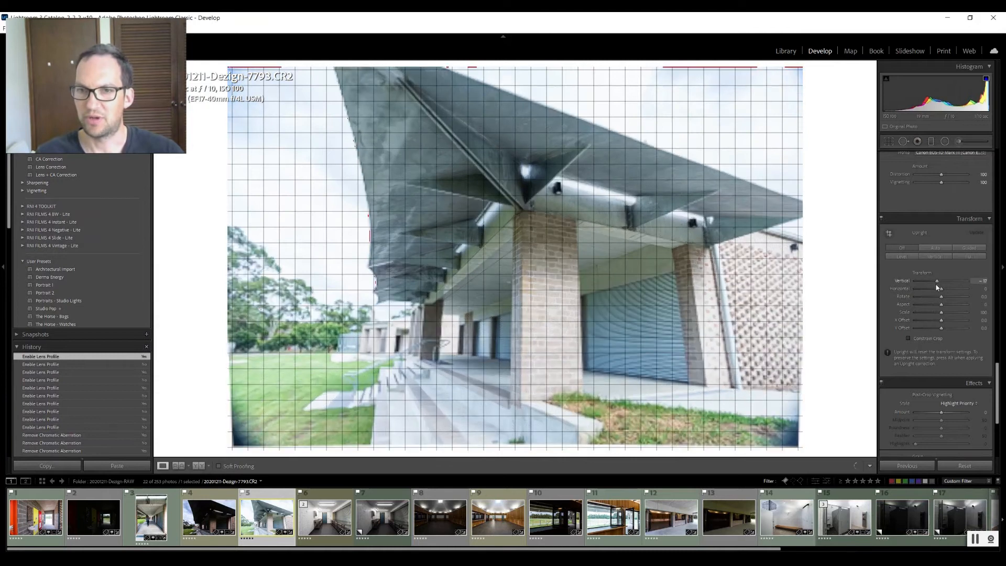
{"action": "left_click_drag", "start_coordinate": [937, 280], "coordinate": [929, 280]}
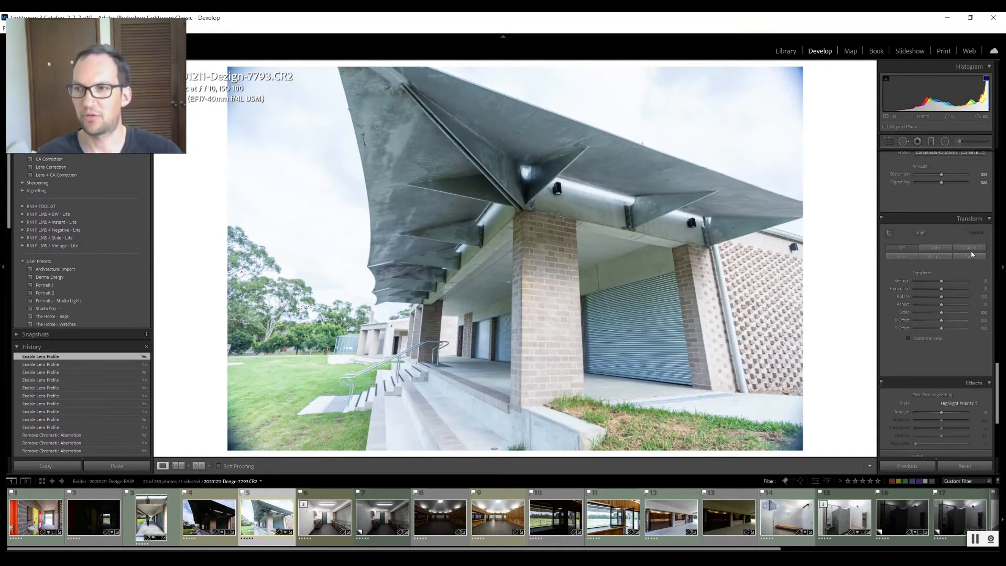
{"action": "left_click", "coordinate": [969, 248]}
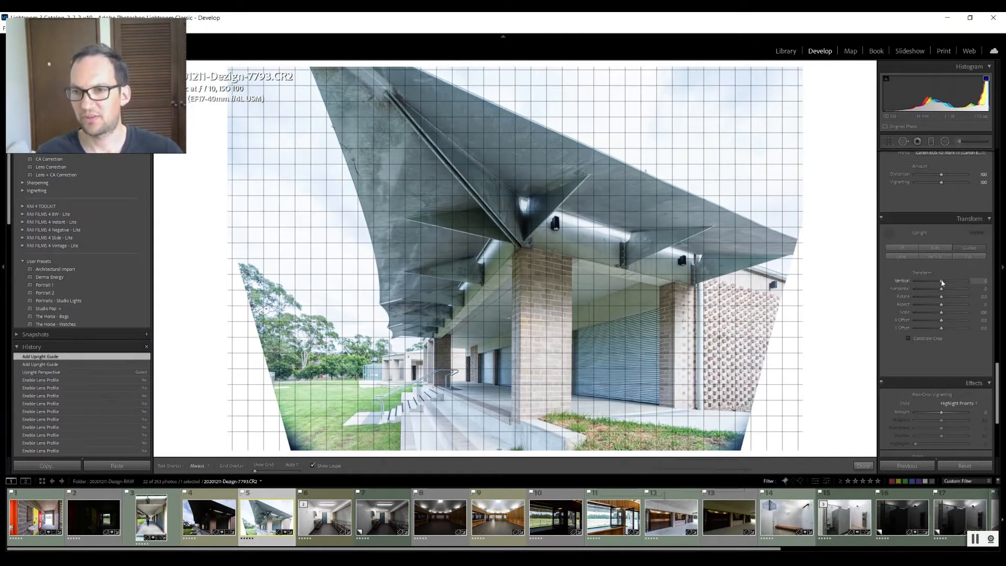
{"action": "left_click_drag", "start_coordinate": [940, 281], "coordinate": [943, 280]}
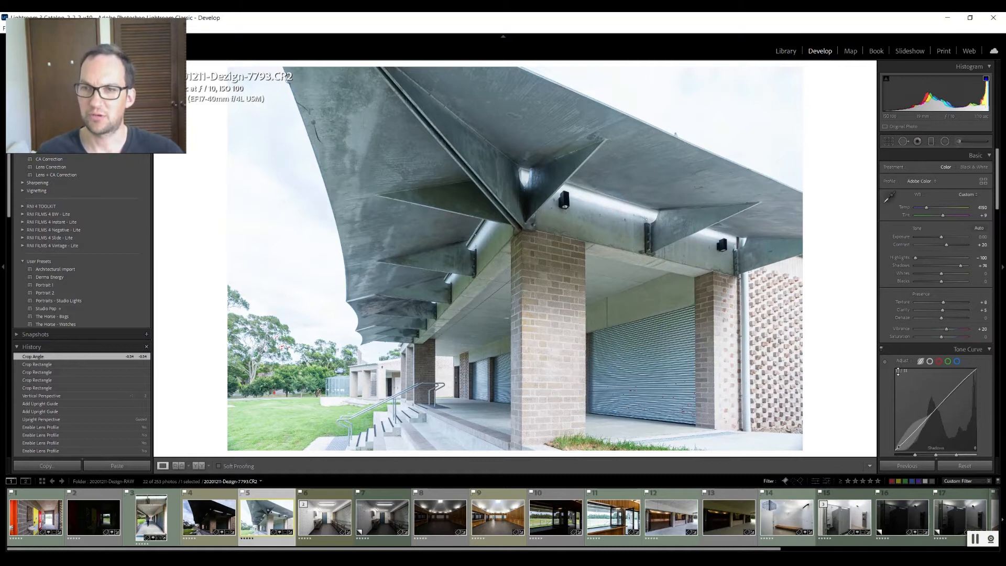
{"action": "left_click", "coordinate": [888, 141]}
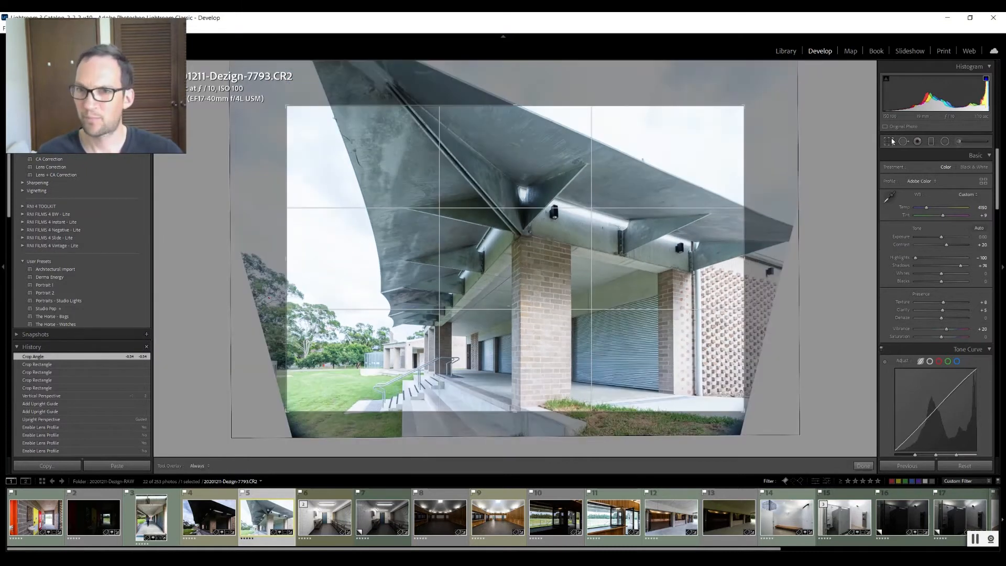
{"action": "left_click", "coordinate": [887, 141]}
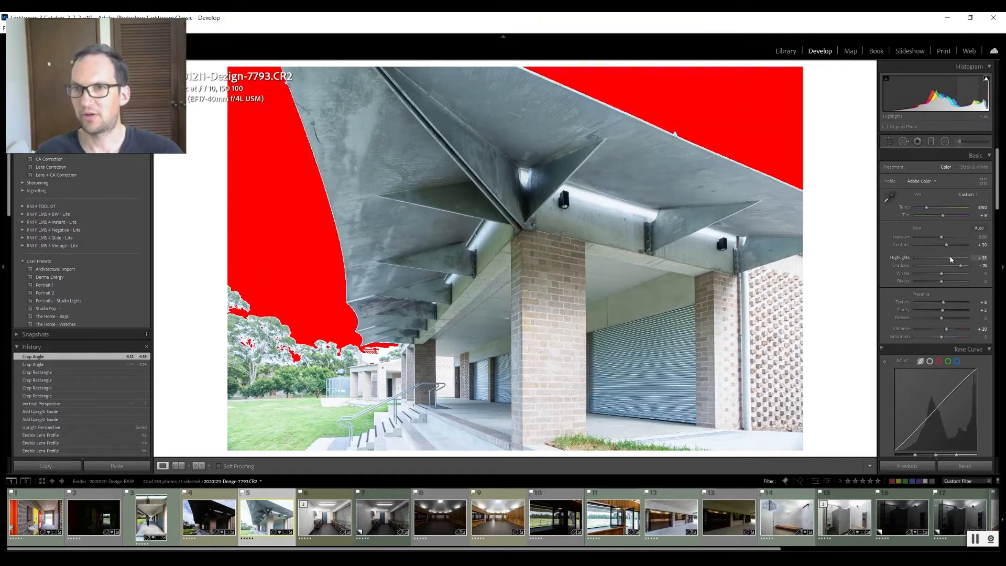
Set Highlights -100, Shadows +55, Contrast +30 and Exposure -1.29
{"action": "left_click_drag", "start_coordinate": [960, 264], "coordinate": [915, 264]}
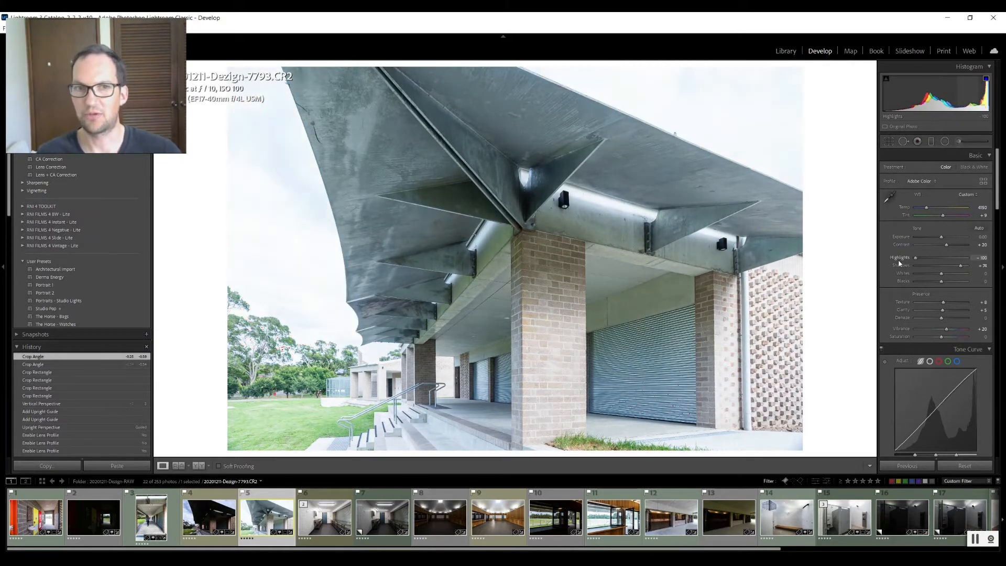
{"action": "left_click_drag", "start_coordinate": [941, 265], "coordinate": [946, 266]}
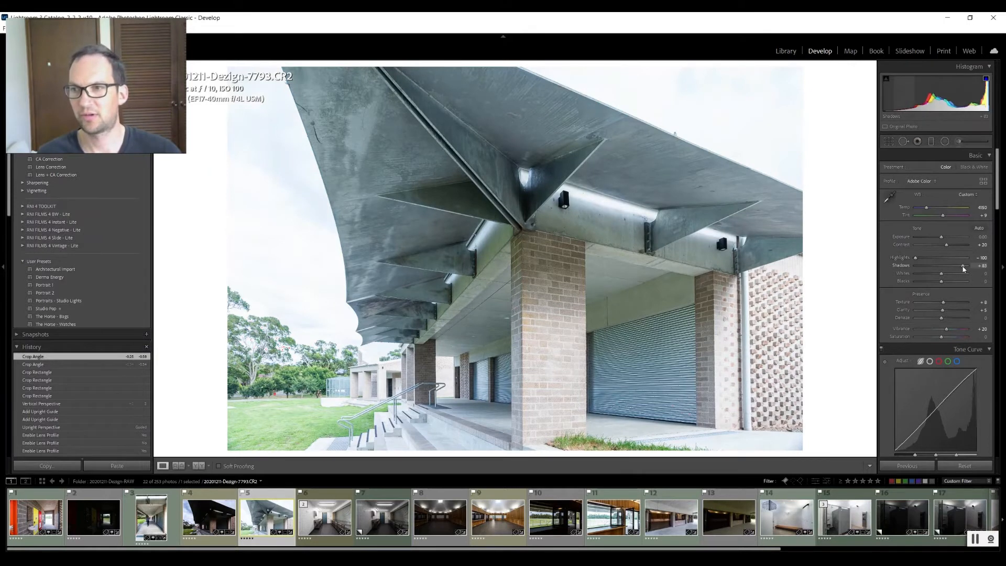
{"action": "left_click_drag", "start_coordinate": [969, 265], "coordinate": [955, 265]}
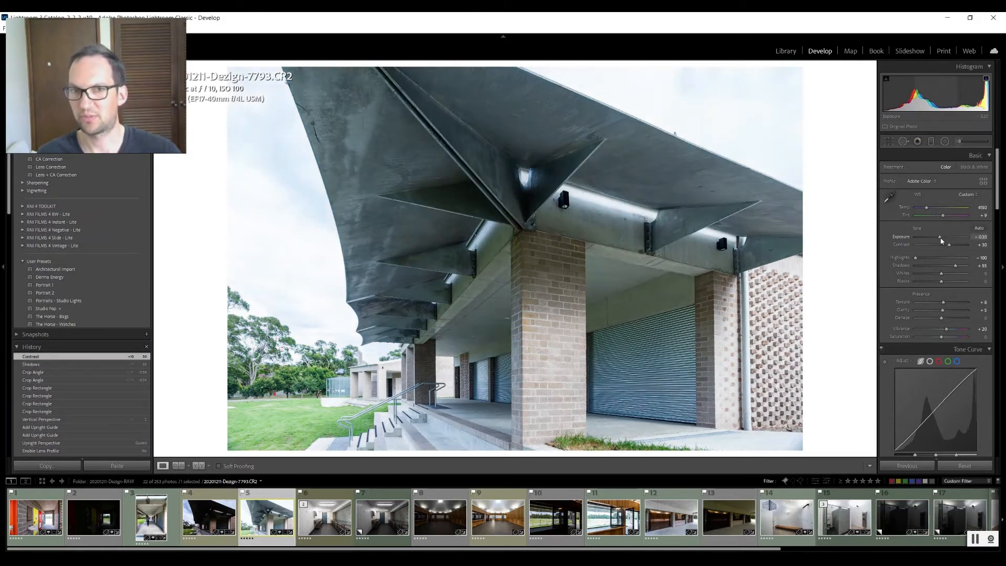
{"action": "left_click_drag", "start_coordinate": [940, 237], "coordinate": [934, 237]}
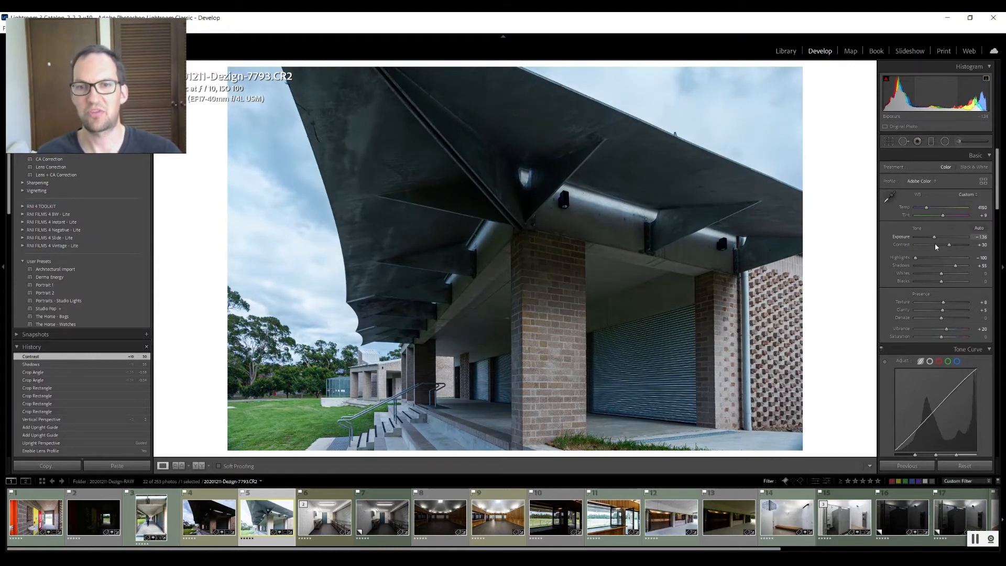
{"action": "left_click_drag", "start_coordinate": [952, 236], "coordinate": [956, 236]}
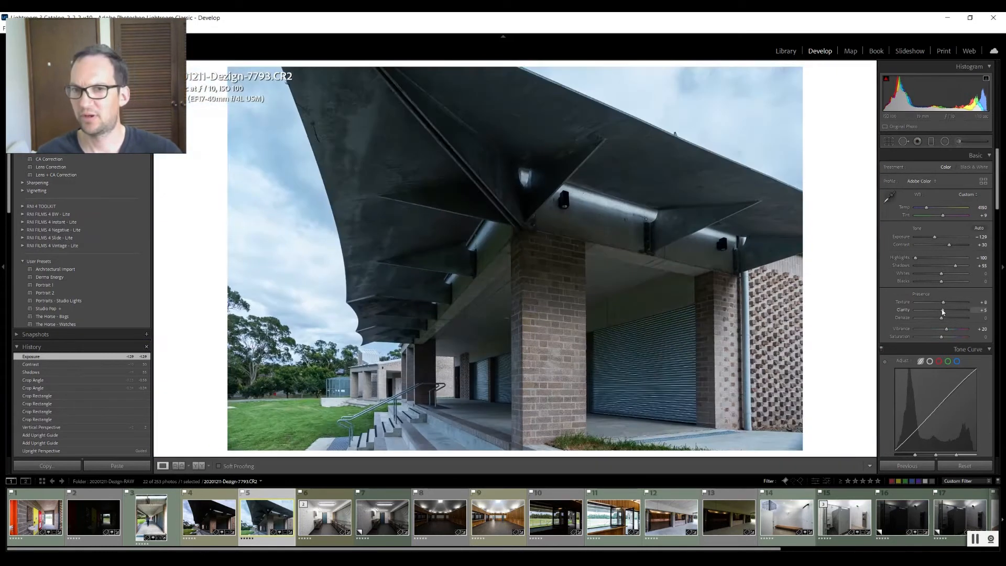
Add Clarity +18, Dehaze +27 after previewing extremes, and raise the Whites
{"action": "left_click_drag", "start_coordinate": [955, 315], "coordinate": [976, 314]}
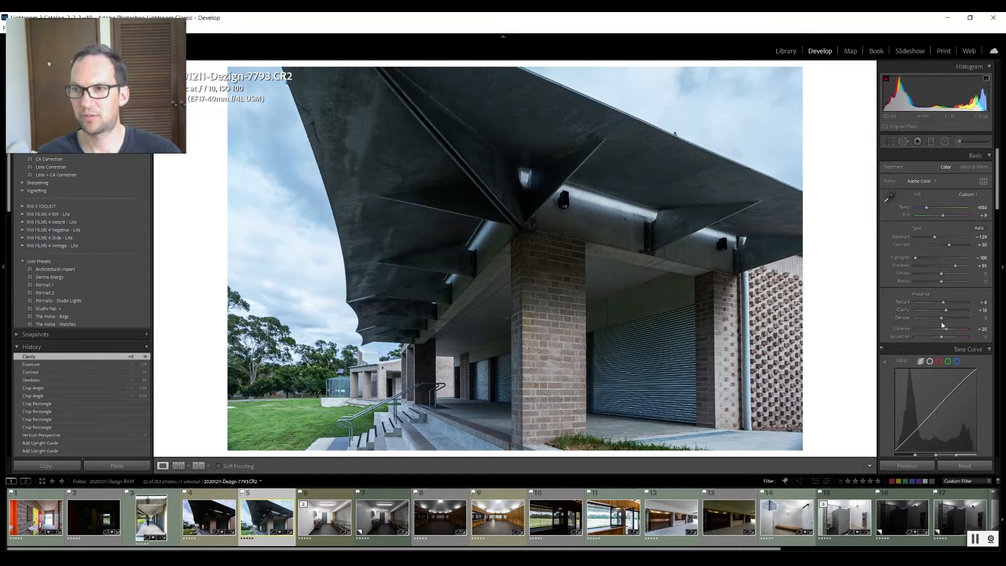
{"action": "left_click_drag", "start_coordinate": [940, 320], "coordinate": [946, 320]}
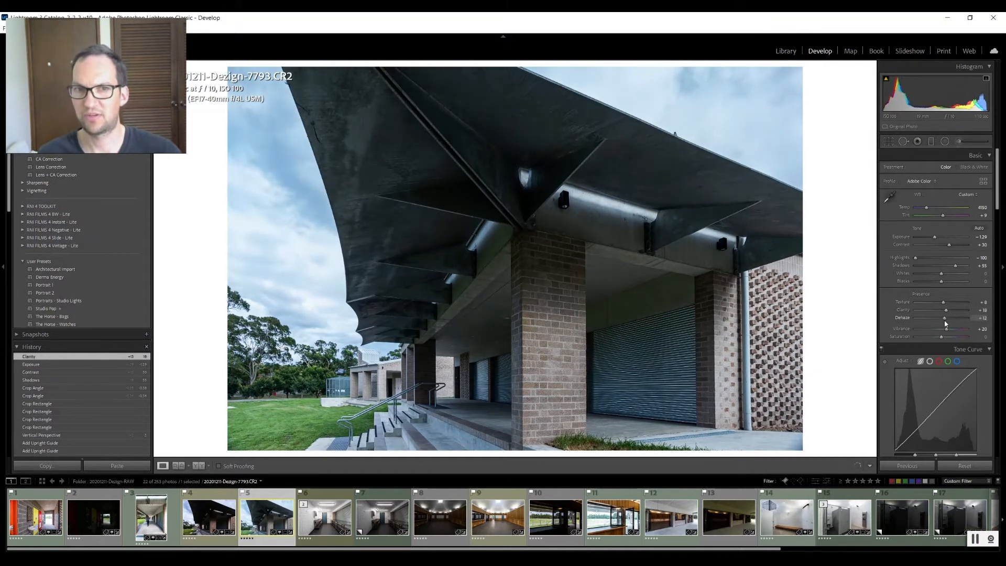
{"action": "left_click_drag", "start_coordinate": [944, 320], "coordinate": [951, 321]}
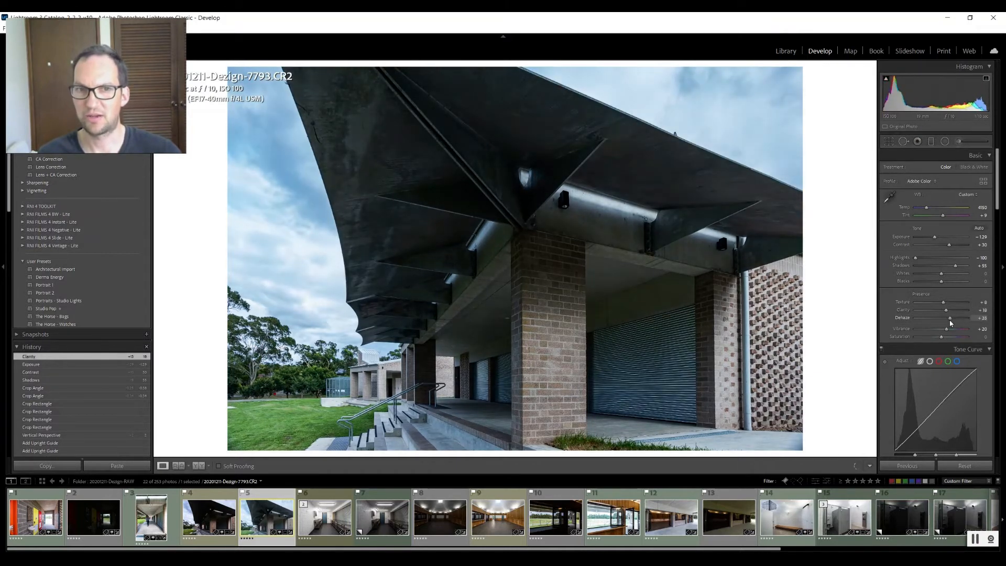
{"action": "left_click_drag", "start_coordinate": [949, 319], "coordinate": [969, 319]}
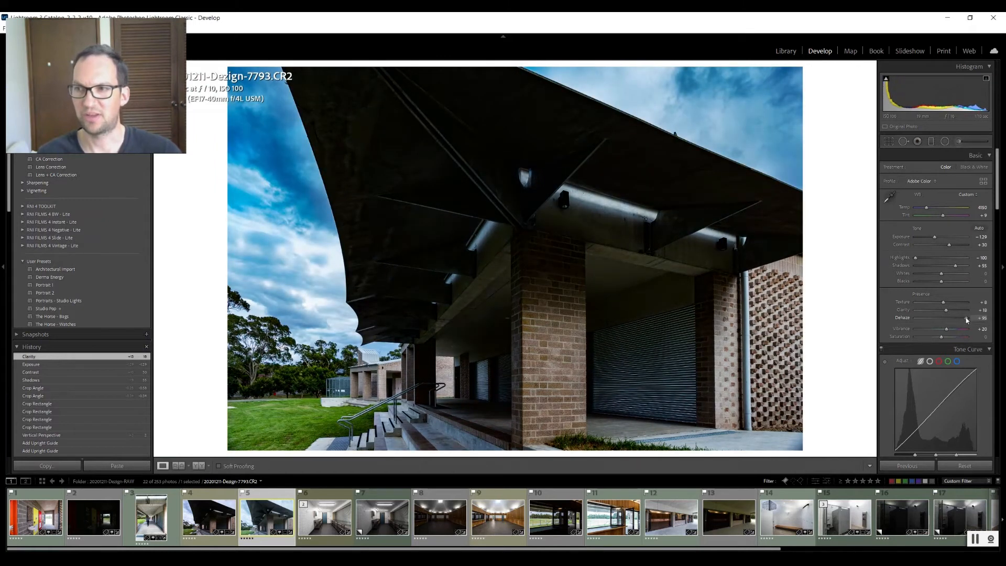
{"action": "left_click_drag", "start_coordinate": [959, 317], "coordinate": [969, 318]}
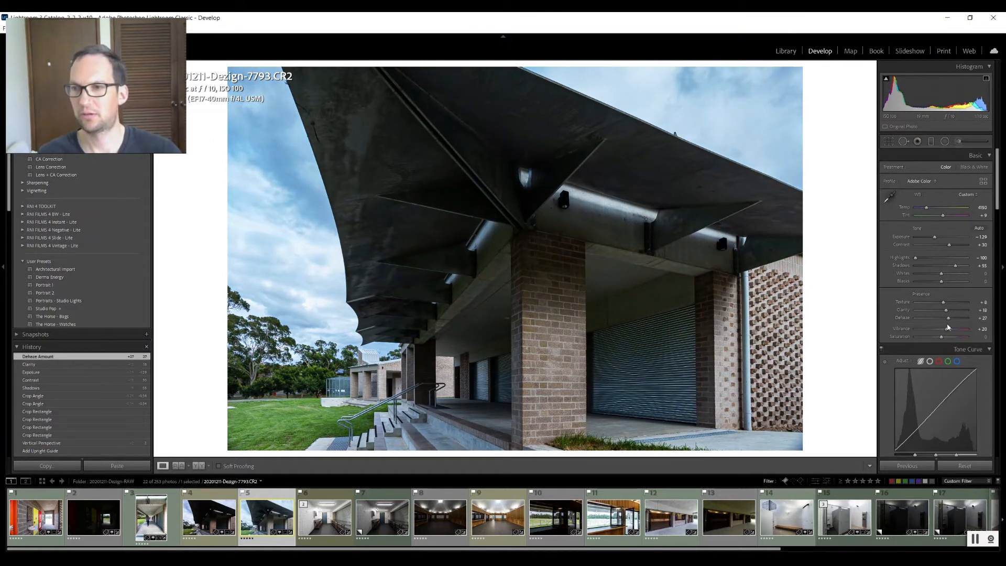
{"action": "left_click_drag", "start_coordinate": [941, 281], "coordinate": [957, 281]}
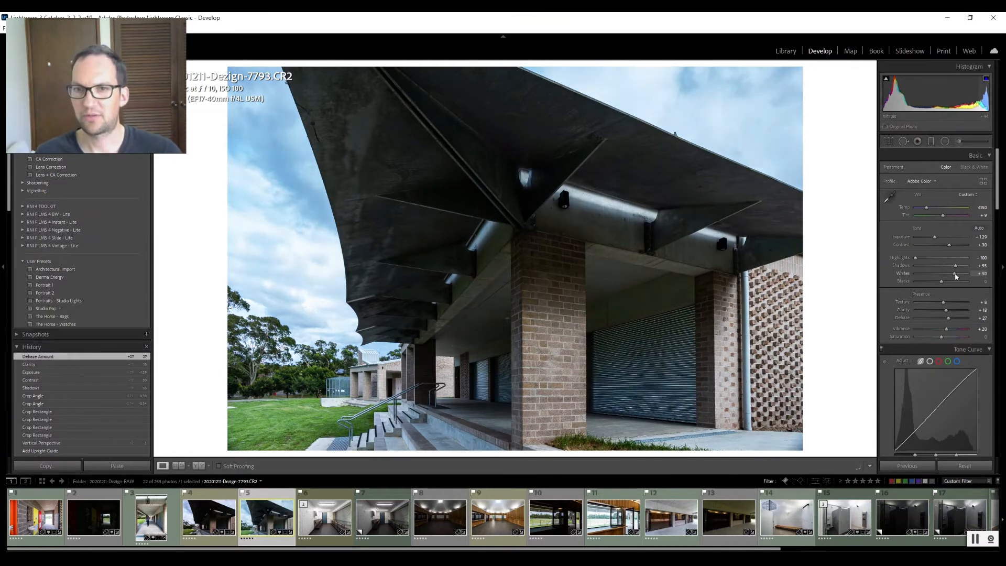
{"action": "left_click_drag", "start_coordinate": [958, 277], "coordinate": [949, 278]}
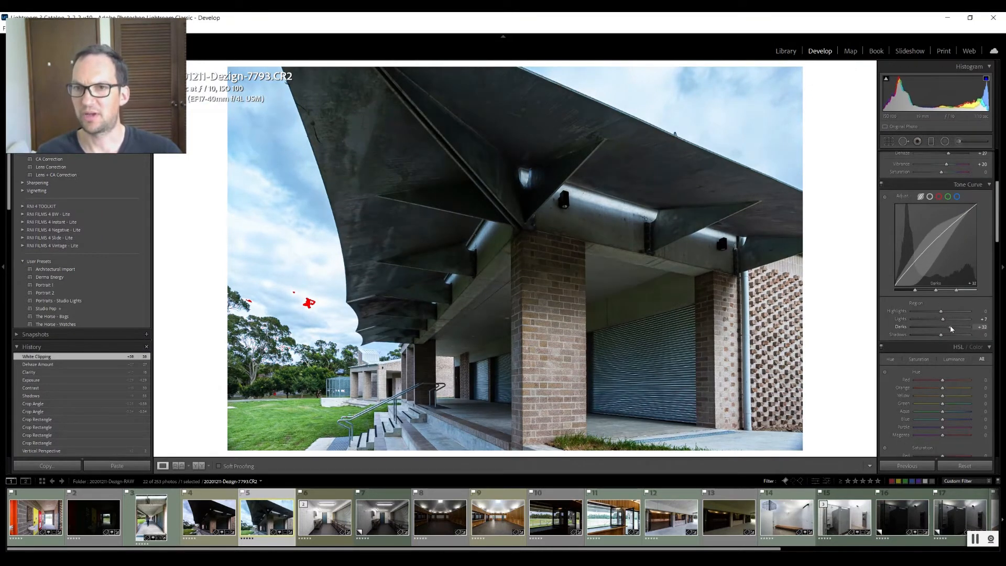
{"action": "left_click_drag", "start_coordinate": [940, 327], "coordinate": [960, 326]}
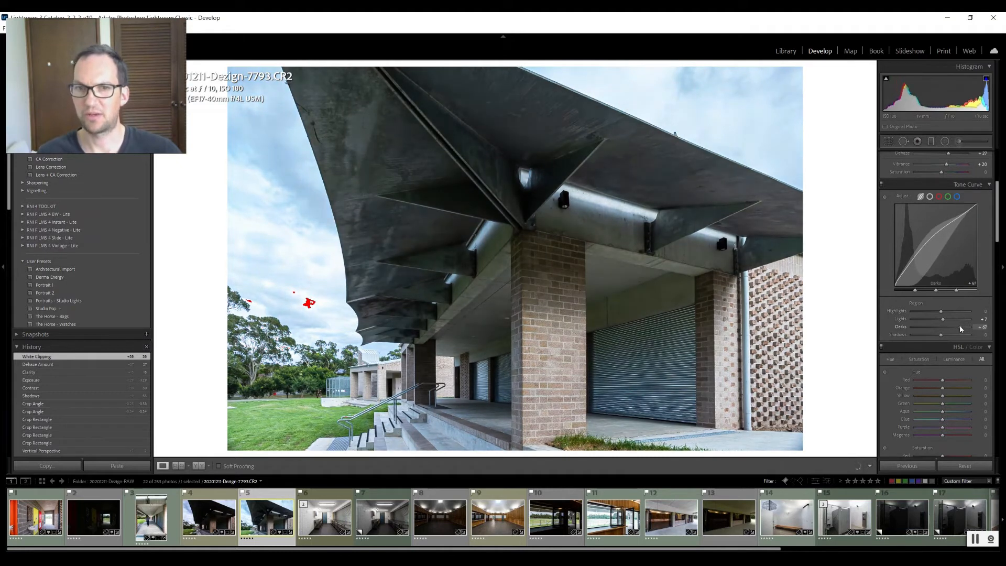
{"action": "left_click_drag", "start_coordinate": [959, 326], "coordinate": [948, 326]}
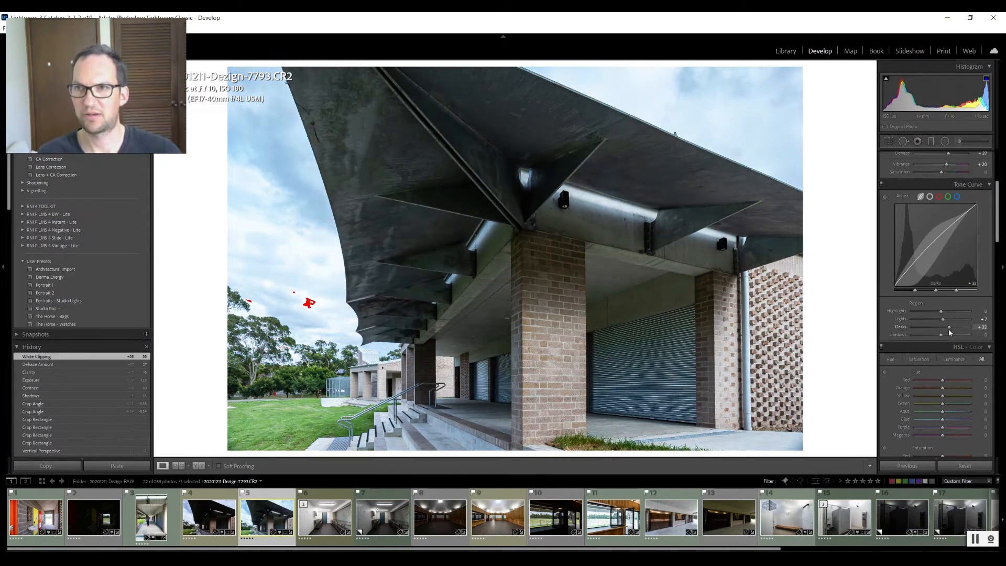
{"action": "left_click_drag", "start_coordinate": [956, 326], "coordinate": [965, 327]}
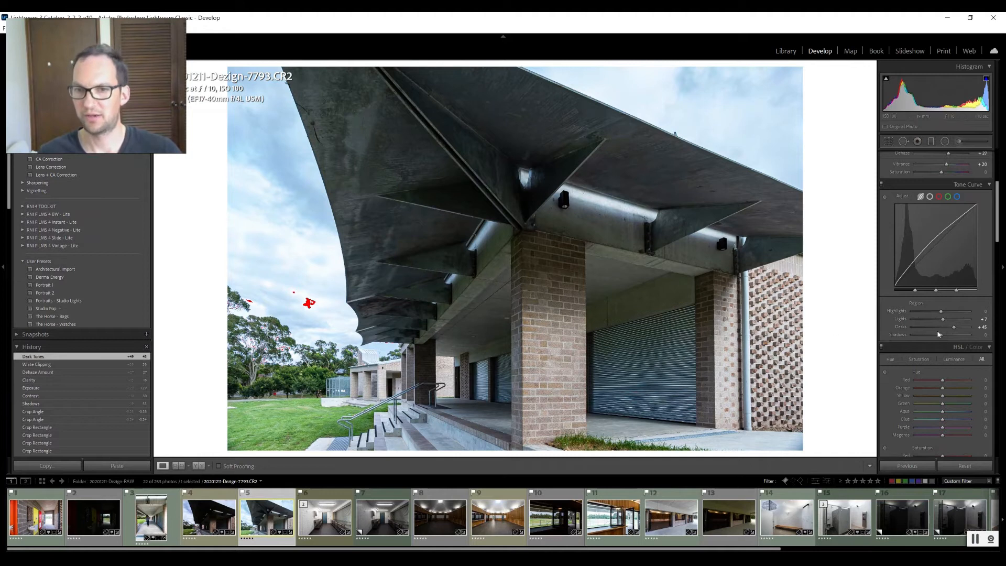
{"action": "scroll", "scroll_direction": "down", "scroll_amount": 3}
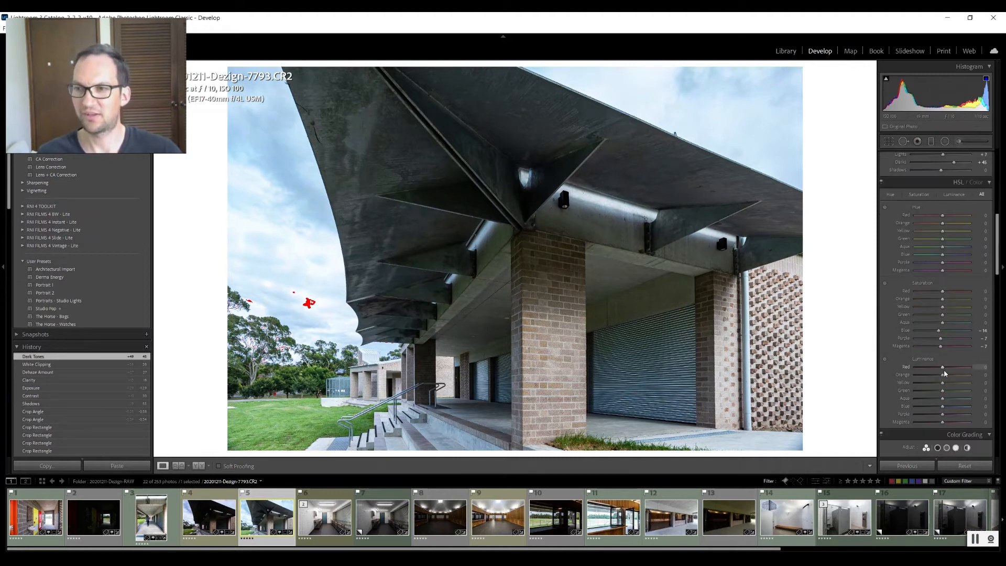
{"action": "scroll", "scroll_direction": "down", "scroll_amount": 3}
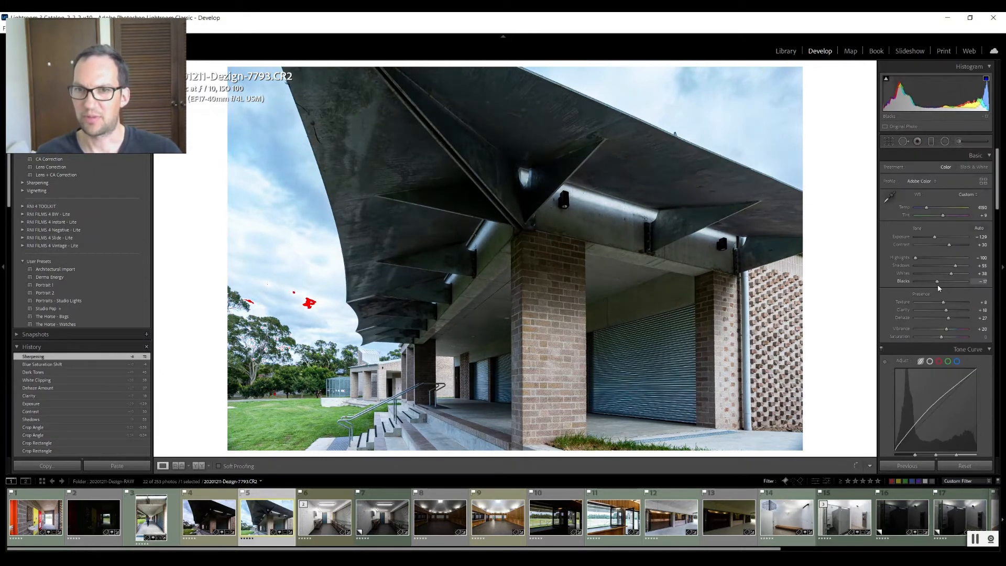
{"action": "left_click_drag", "start_coordinate": [936, 281], "coordinate": [948, 280]}
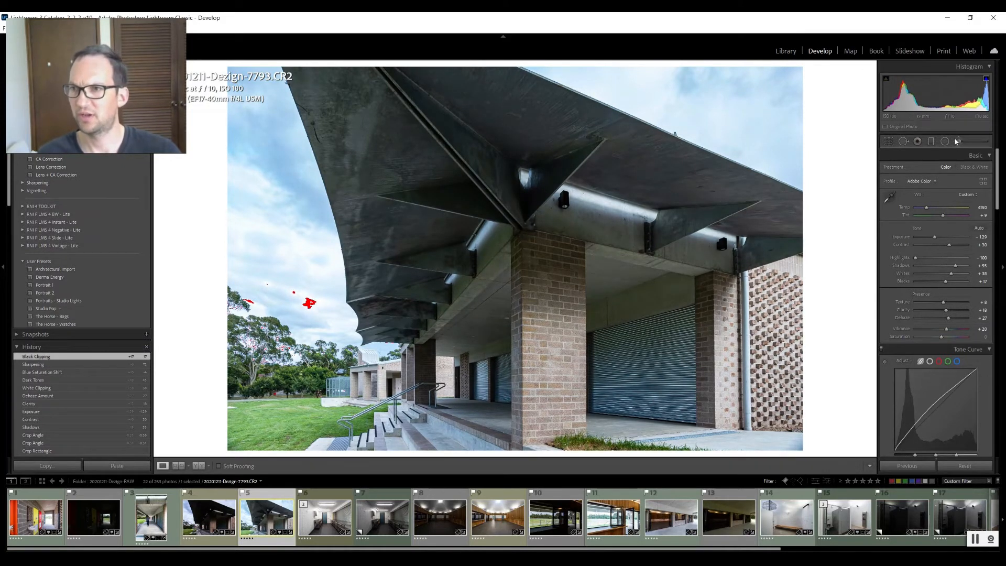
Load the Adjustment Brush with the Shadows - Lighten effect preset
{"action": "left_click", "coordinate": [944, 141]}
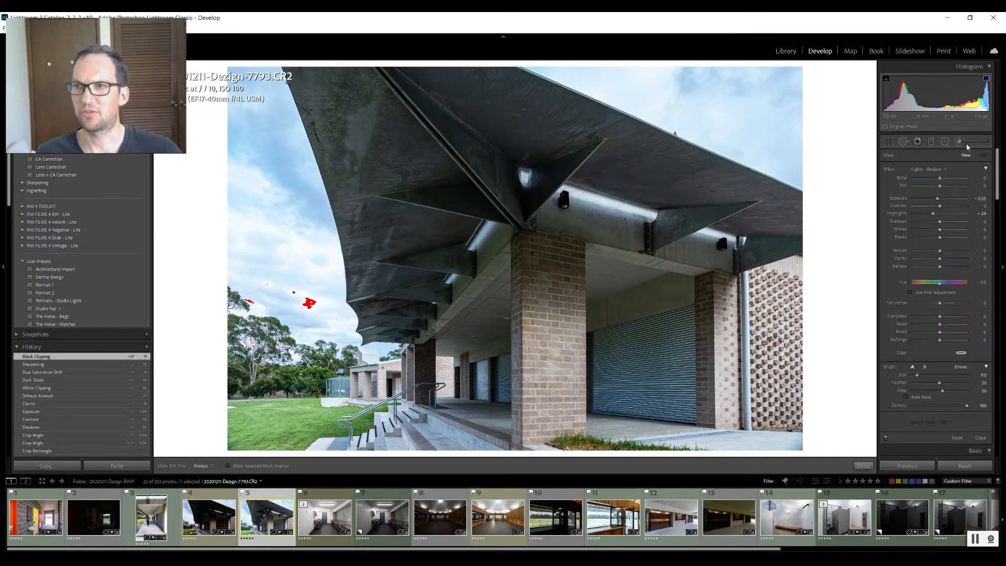
{"action": "left_click", "coordinate": [984, 169]}
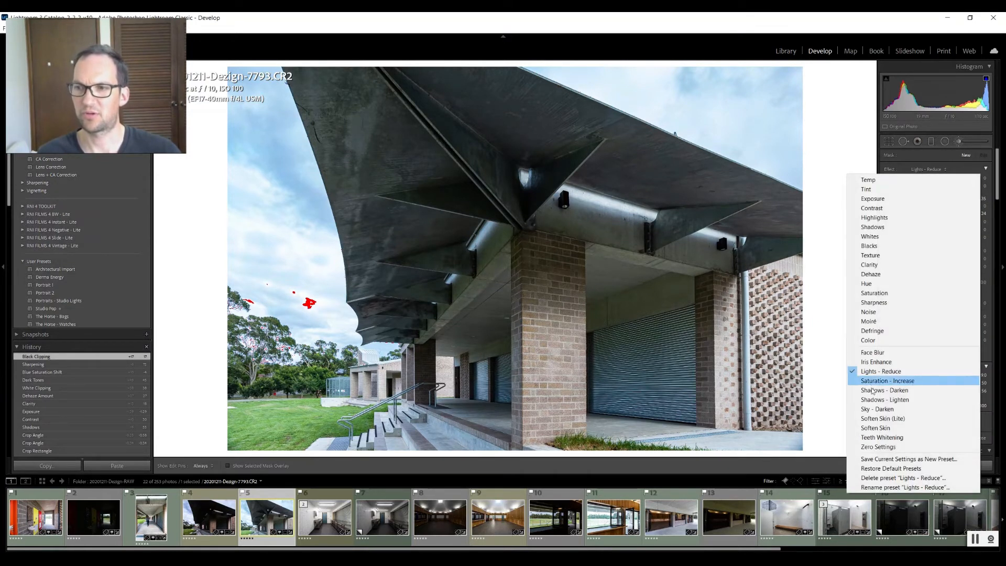
{"action": "mouse_move", "coordinate": [884, 399]}
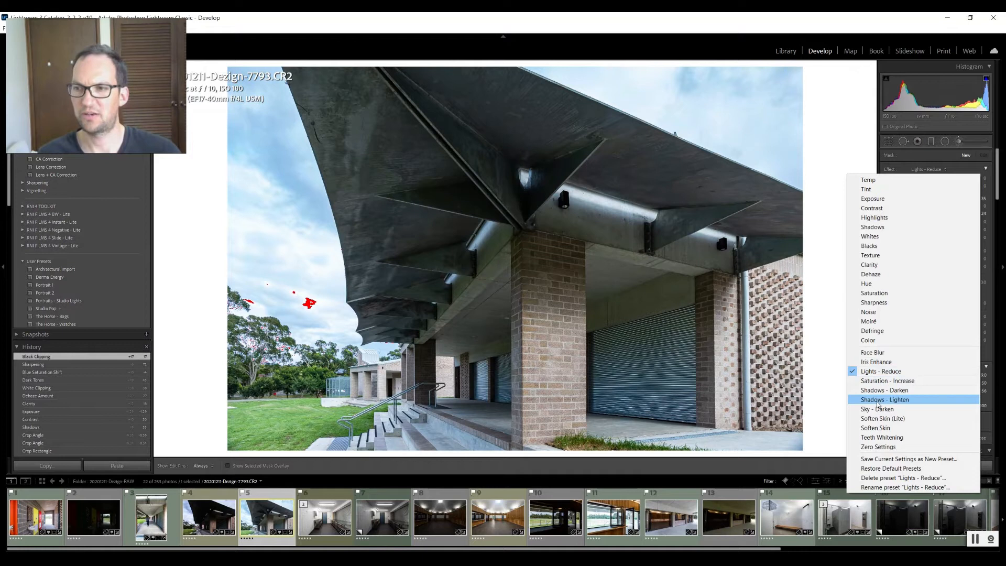
{"action": "left_click", "coordinate": [884, 400]}
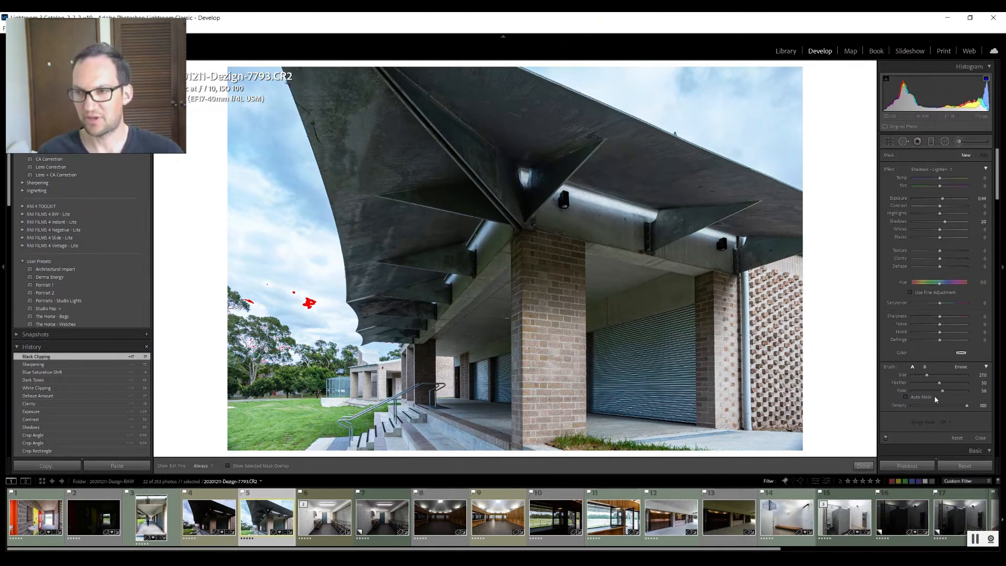
{"action": "mouse_move", "coordinate": [416, 219]}
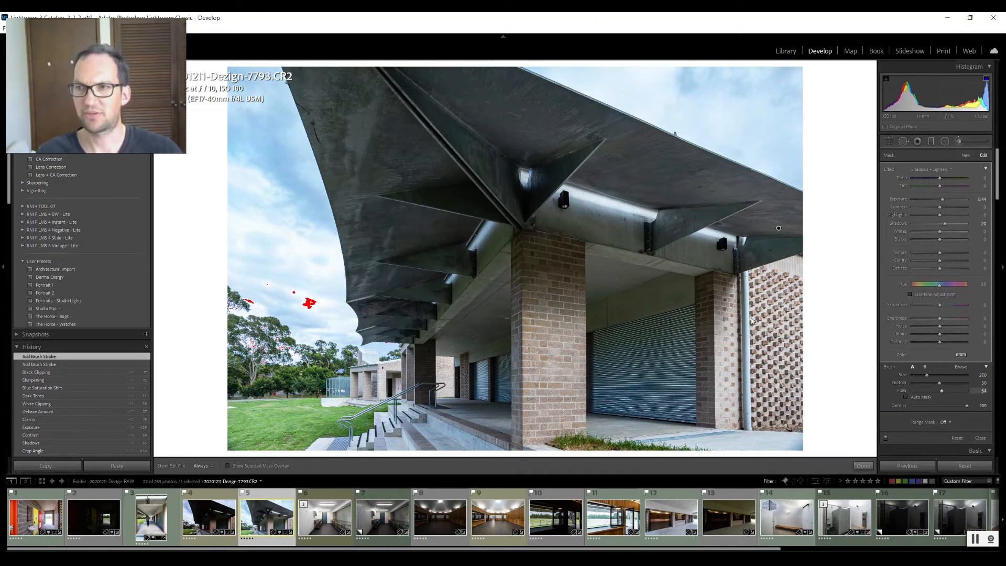
Paint more roof strokes and adjust the brush's shadows, highlights, contrast and exposure
{"action": "left_click", "coordinate": [392, 189]}
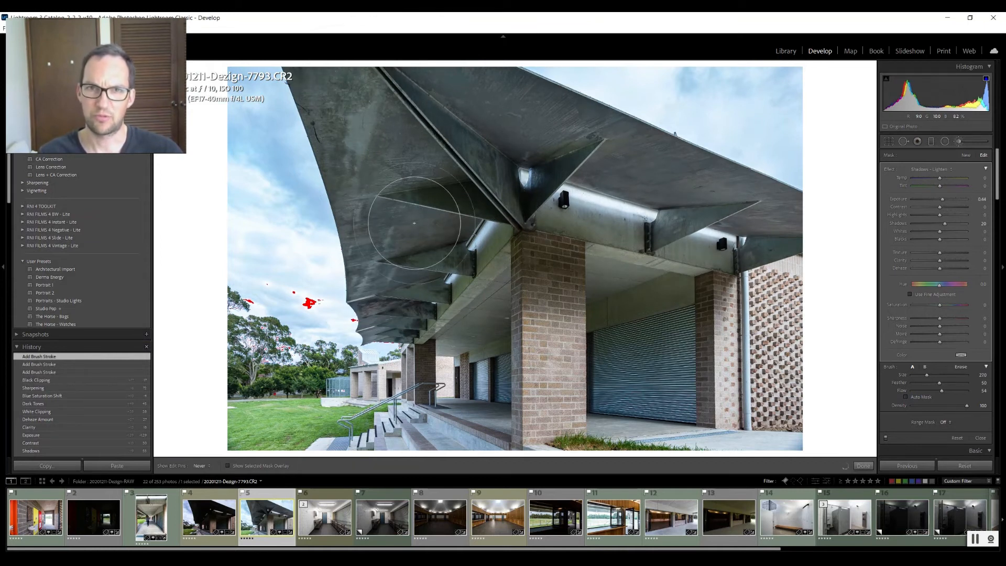
{"action": "left_click_drag", "start_coordinate": [414, 222], "coordinate": [406, 284]}
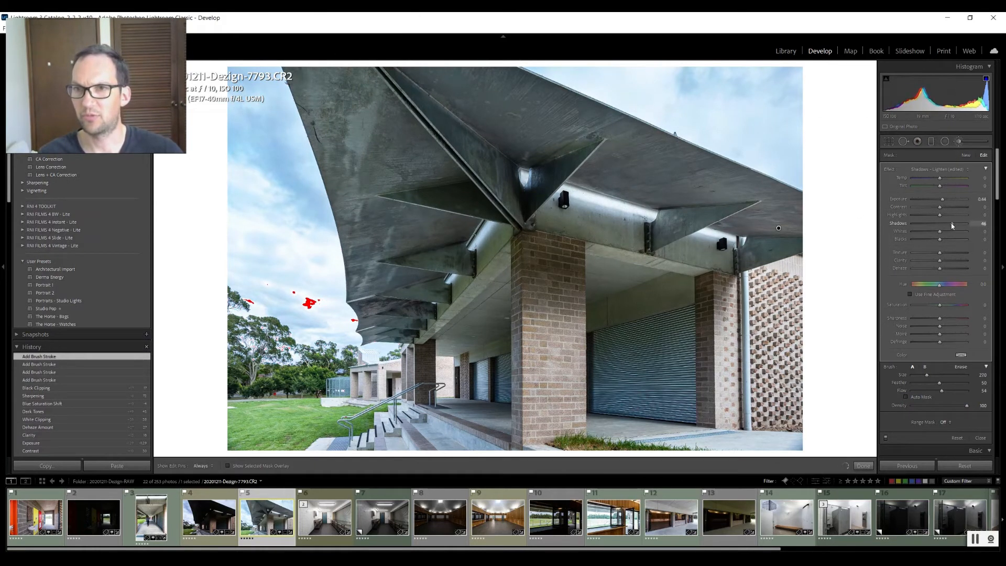
{"action": "left_click_drag", "start_coordinate": [943, 231], "coordinate": [934, 231]}
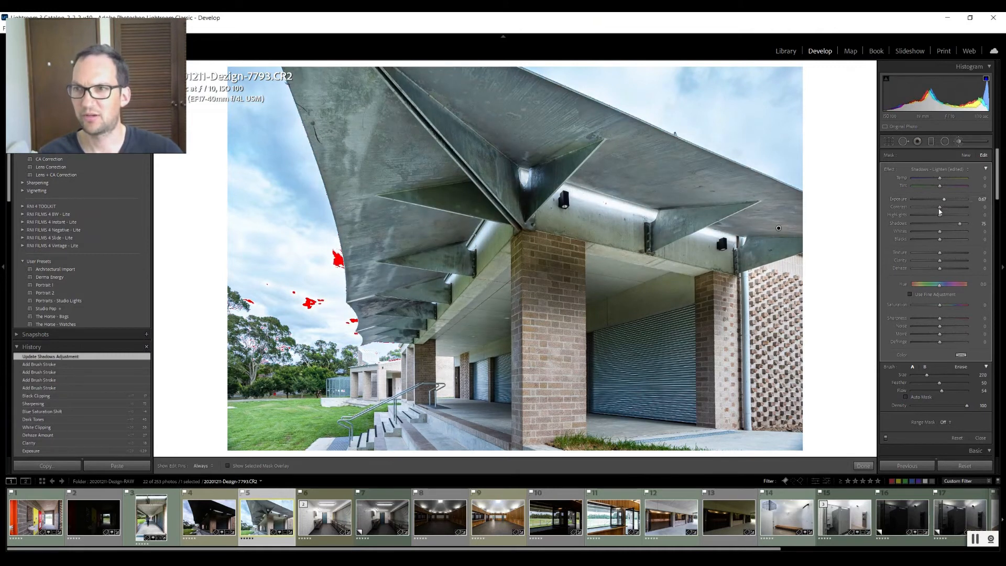
{"action": "left_click_drag", "start_coordinate": [956, 214], "coordinate": [926, 214]}
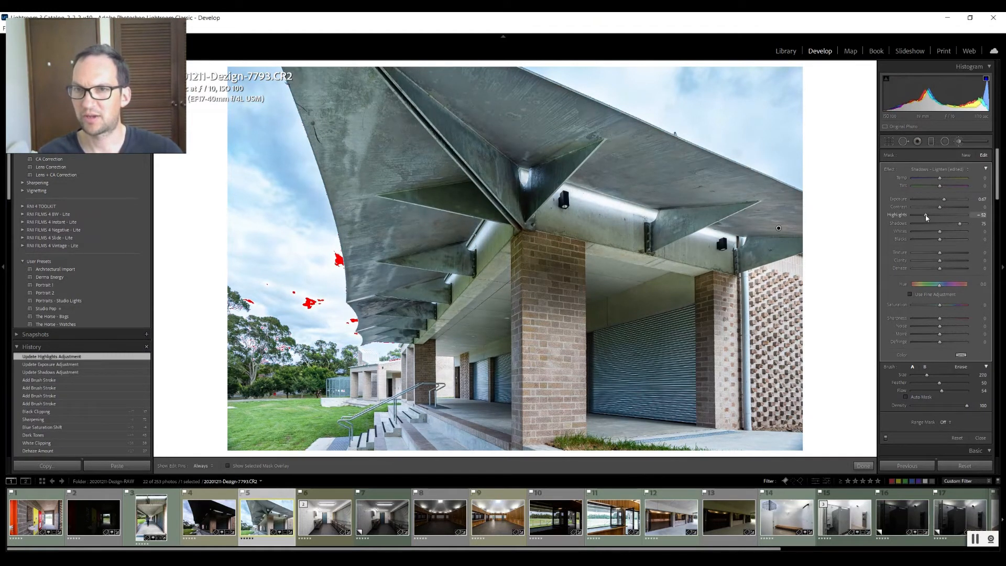
{"action": "left_click_drag", "start_coordinate": [926, 215], "coordinate": [943, 214]}
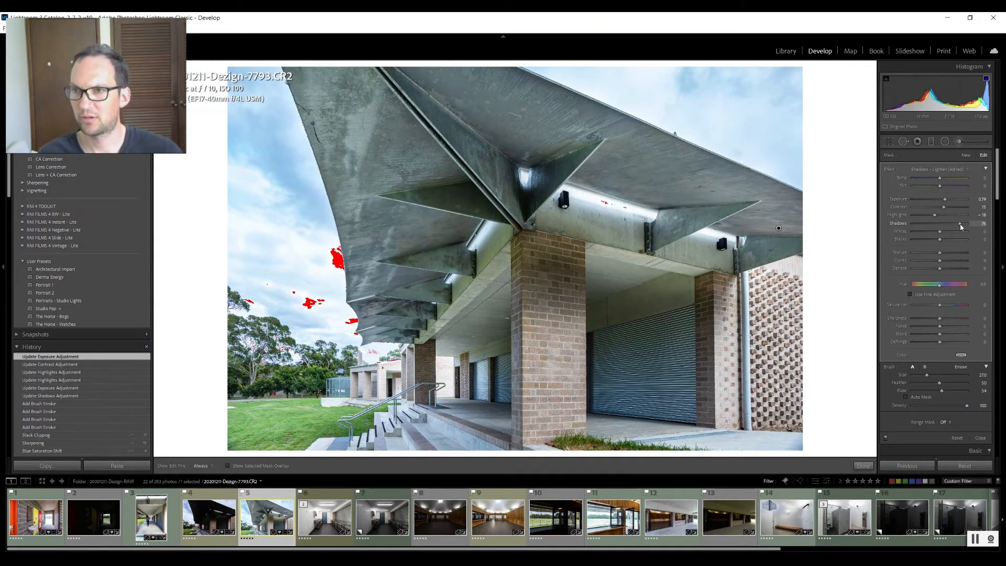
{"action": "left_click_drag", "start_coordinate": [937, 222], "coordinate": [940, 223]}
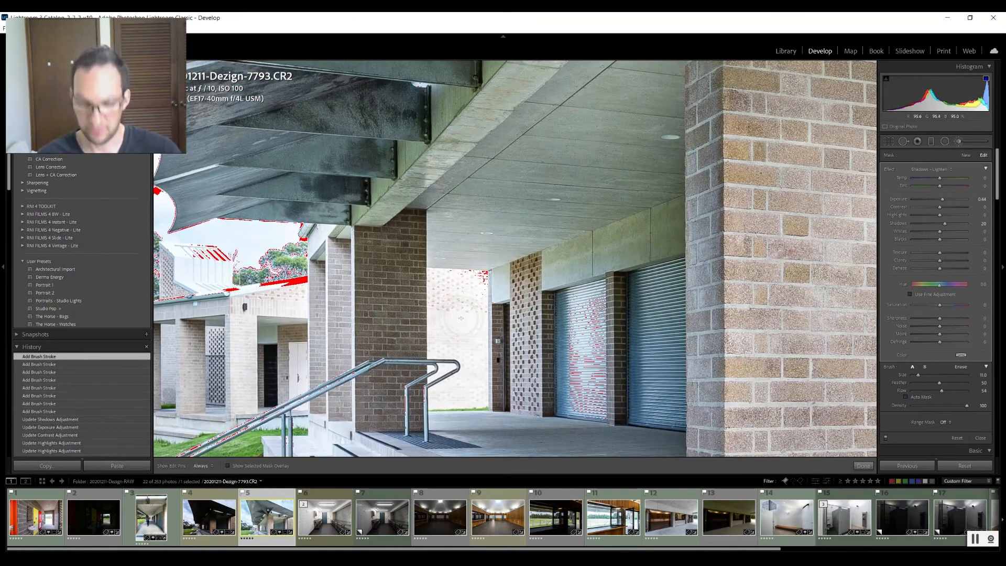
Show the whole photo and paint shadow-lightening strokes on the brick columns and walls
{"action": "left_click", "coordinate": [911, 294]}
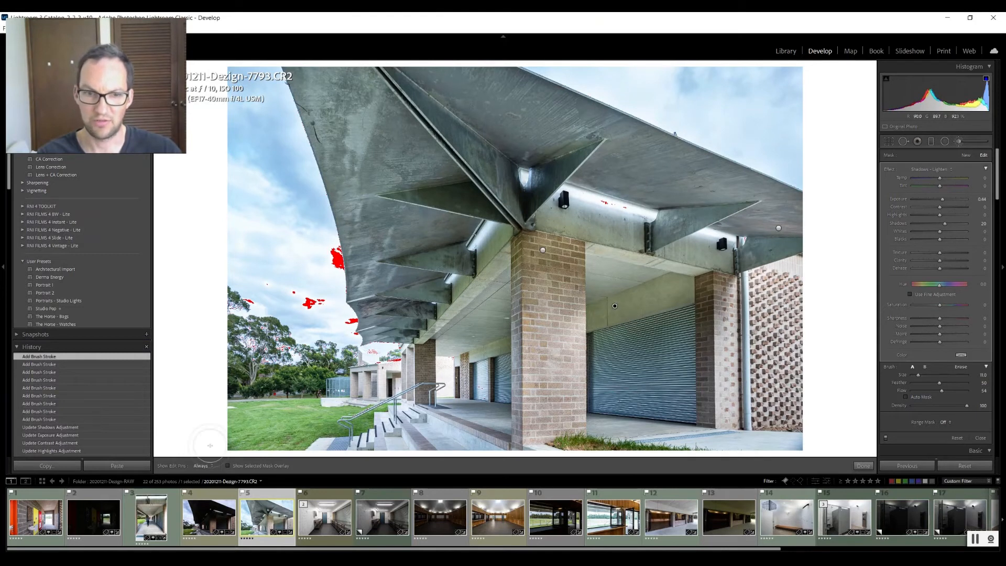
{"action": "left_click", "coordinate": [228, 465]}
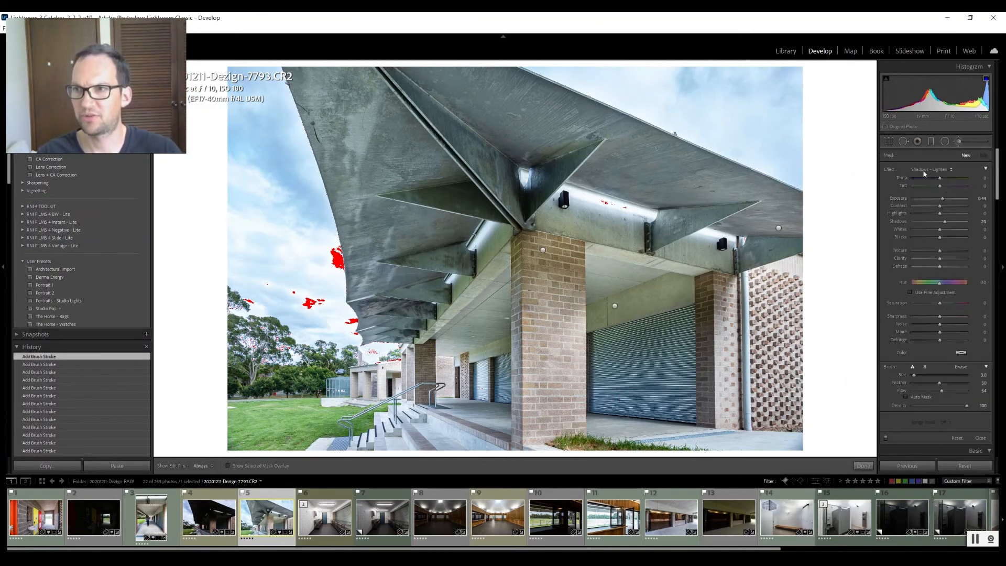
Select the roof adjustment pin to make it the active mask
{"action": "left_click", "coordinate": [932, 169]}
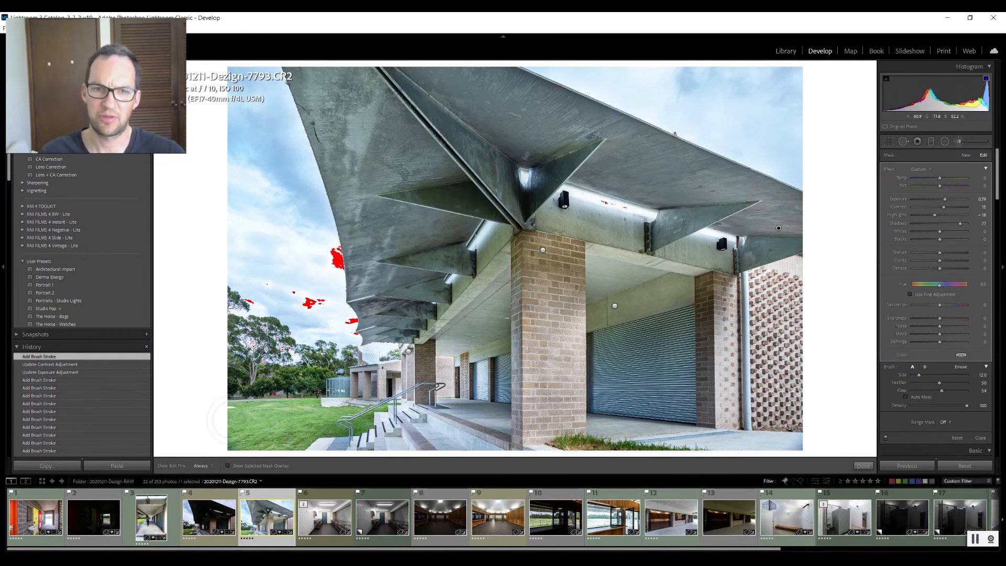
Lower the roof adjustment's Saturation to about -26, checking the mask overlay
{"action": "left_click", "coordinate": [229, 465]}
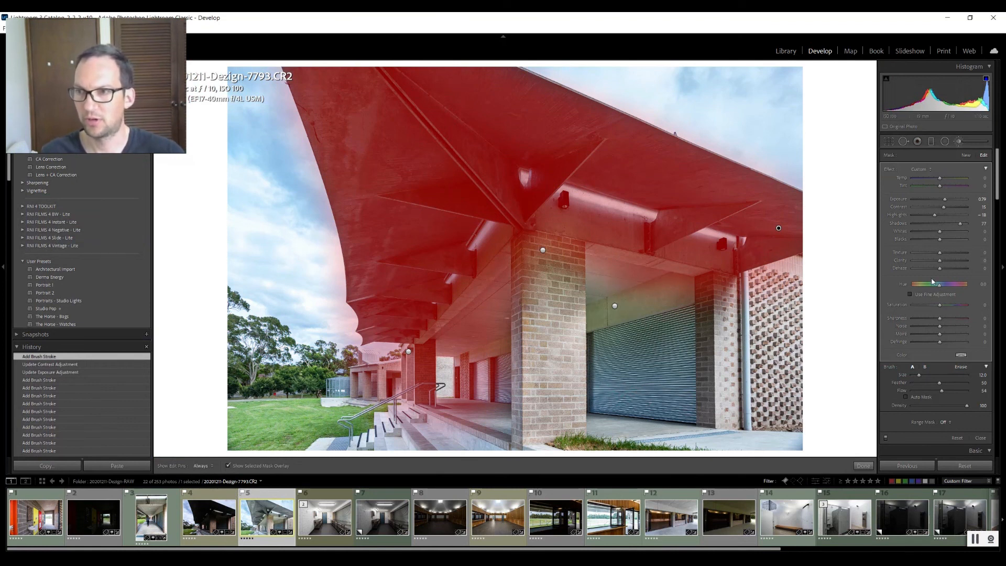
{"action": "left_click_drag", "start_coordinate": [956, 304], "coordinate": [926, 304]}
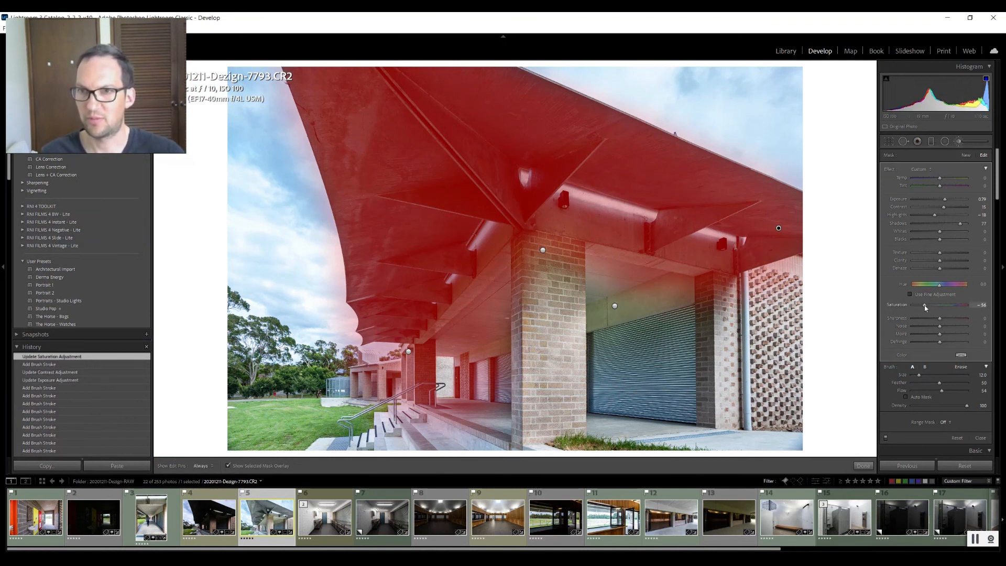
{"action": "left_click", "coordinate": [228, 466]}
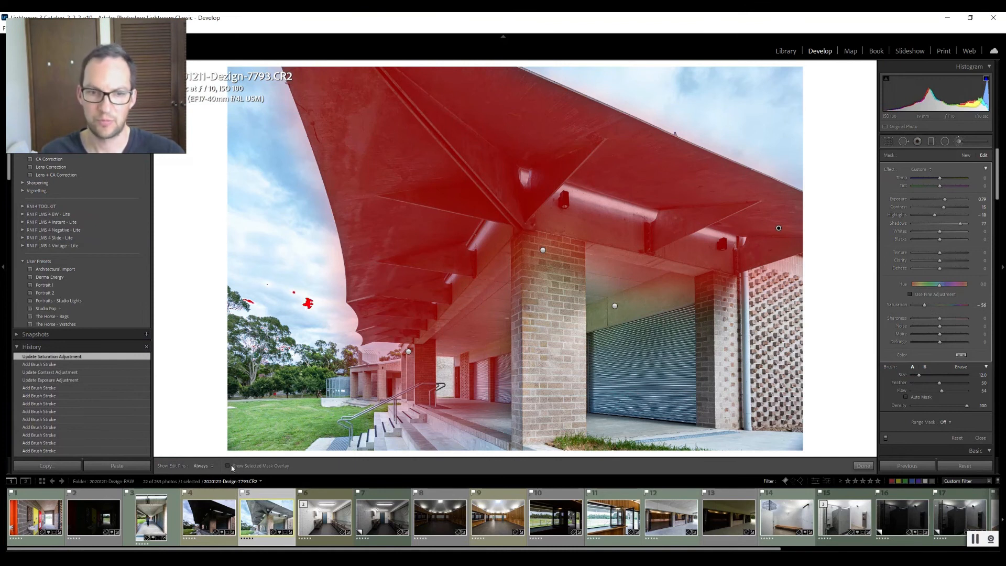
{"action": "left_click", "coordinate": [227, 465]}
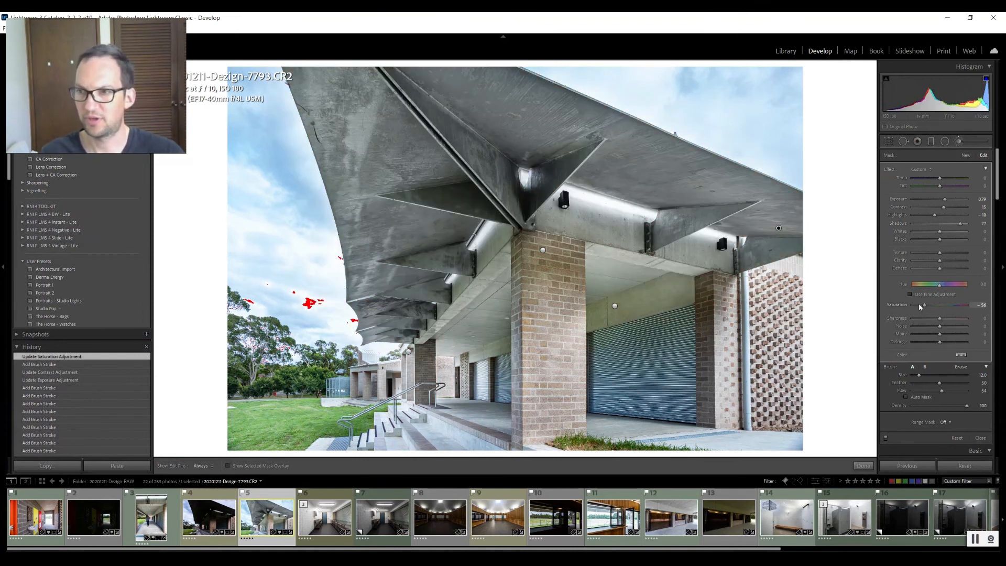
{"action": "left_click_drag", "start_coordinate": [956, 304], "coordinate": [907, 304]}
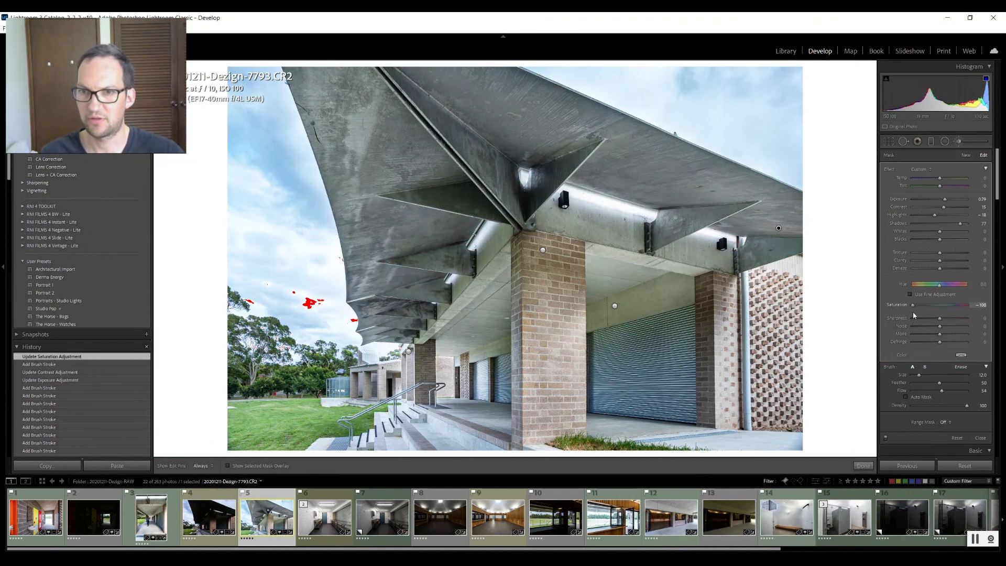
{"action": "left_click_drag", "start_coordinate": [940, 304], "coordinate": [959, 303]}
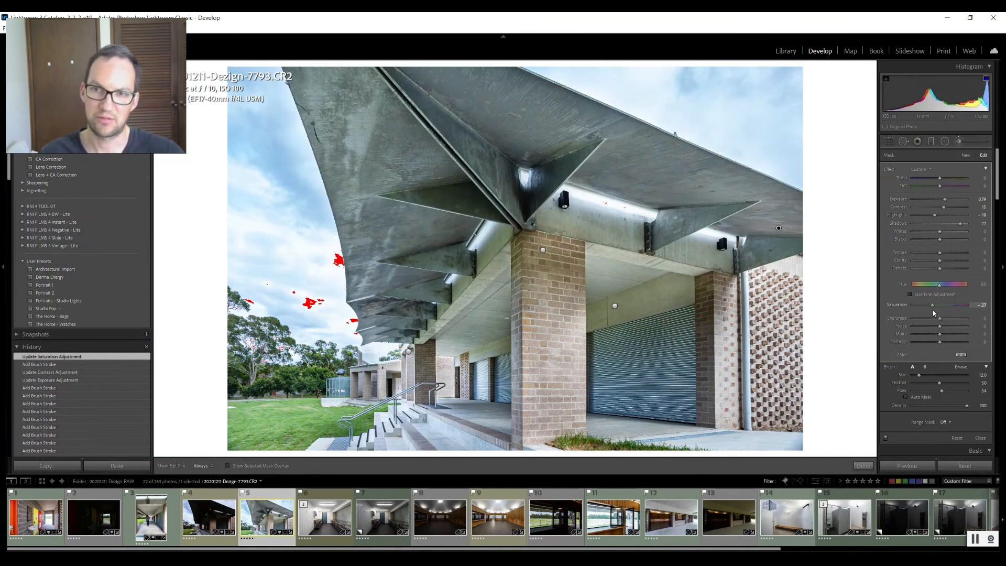
{"action": "left_click_drag", "start_coordinate": [956, 304], "coordinate": [958, 304]}
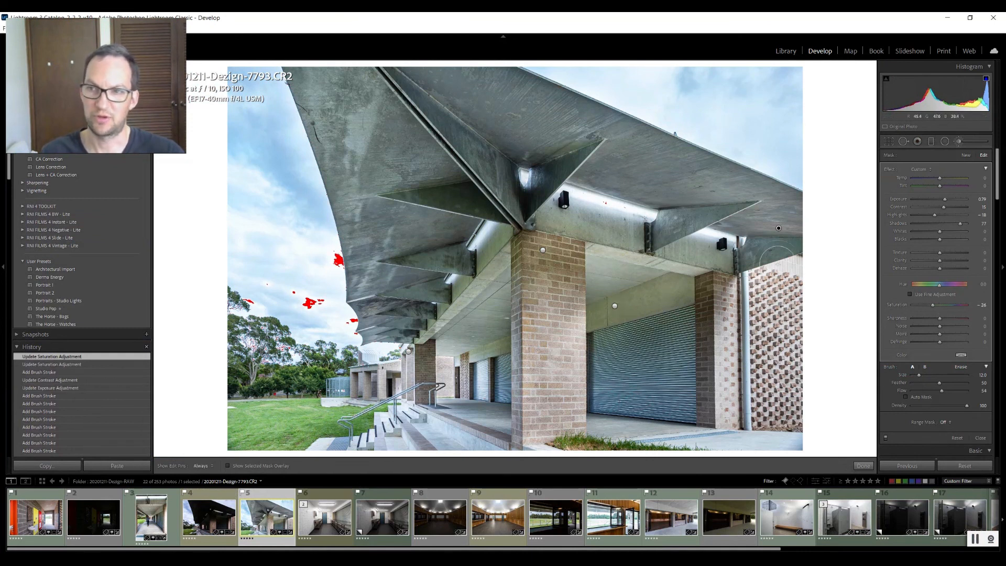
Close the brush and show the Before/After comparison side by side
{"action": "left_click", "coordinate": [932, 169]}
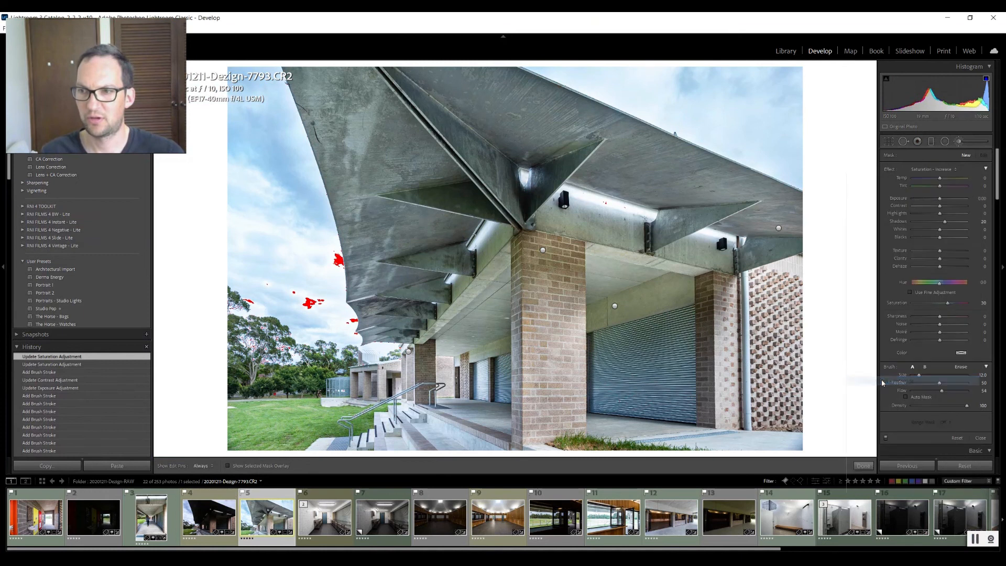
{"action": "left_click_drag", "start_coordinate": [939, 303], "coordinate": [923, 303]}
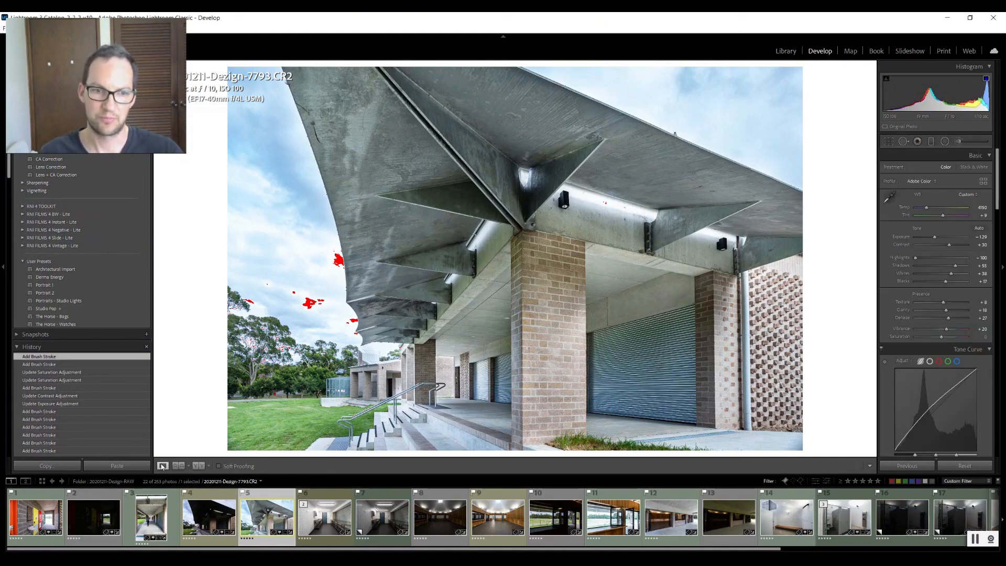
{"action": "left_click", "coordinate": [162, 466]}
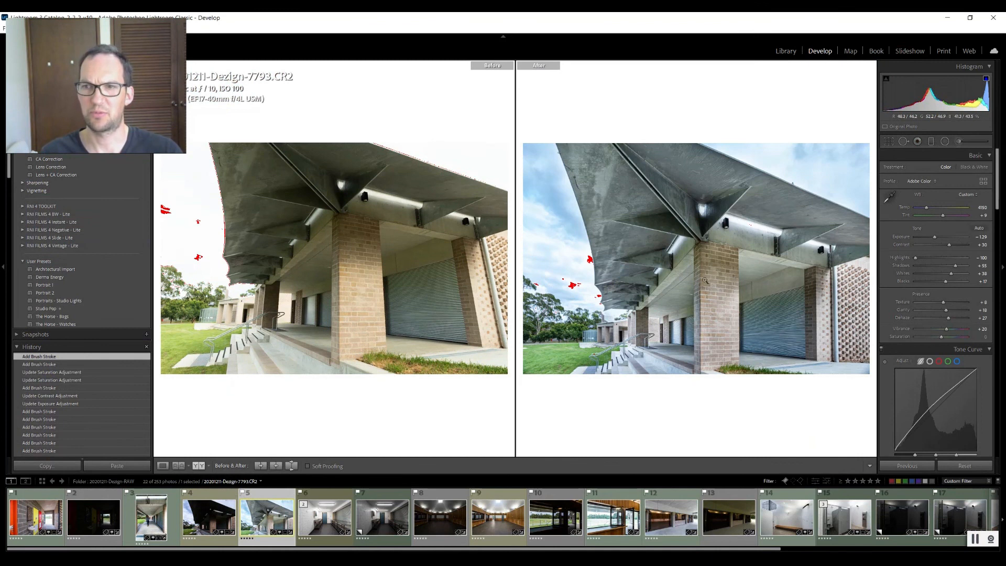